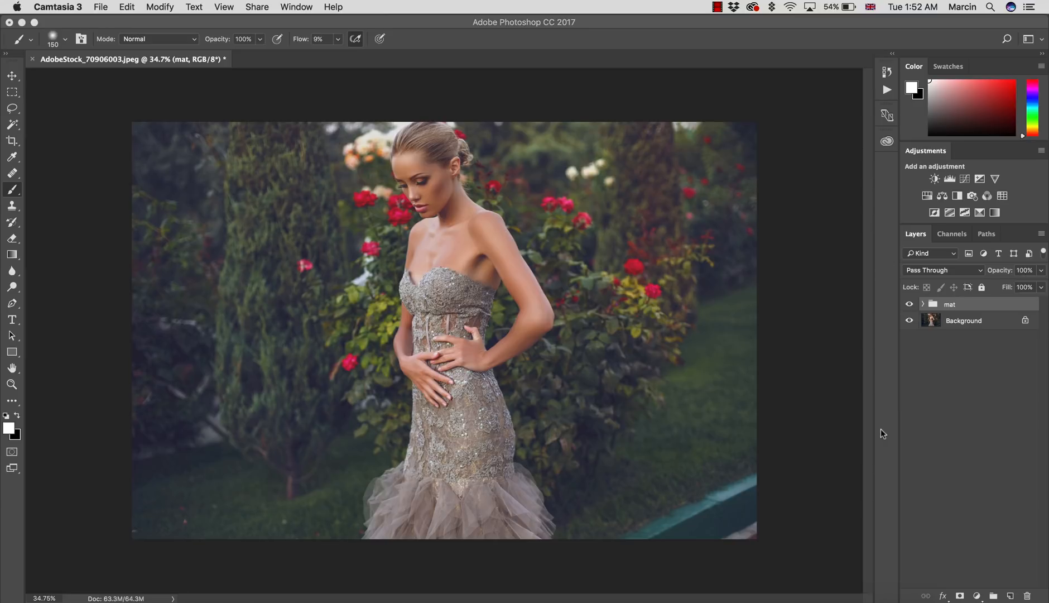
{"action": "mouse_move", "coordinate": [910, 307]}
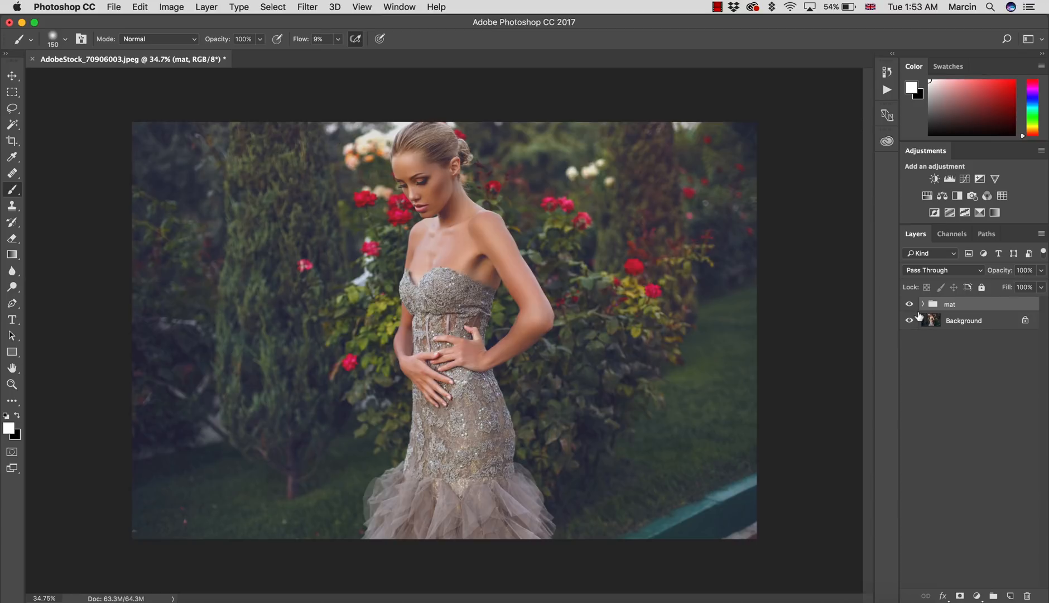
{"action": "mouse_move", "coordinate": [917, 321]}
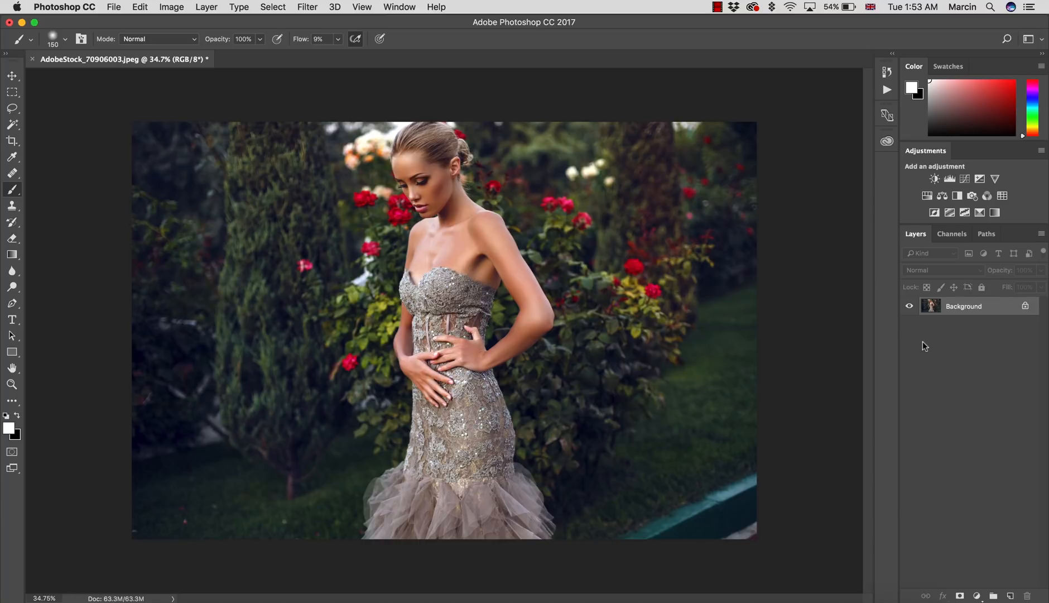
{"action": "mouse_move", "coordinate": [971, 541]}
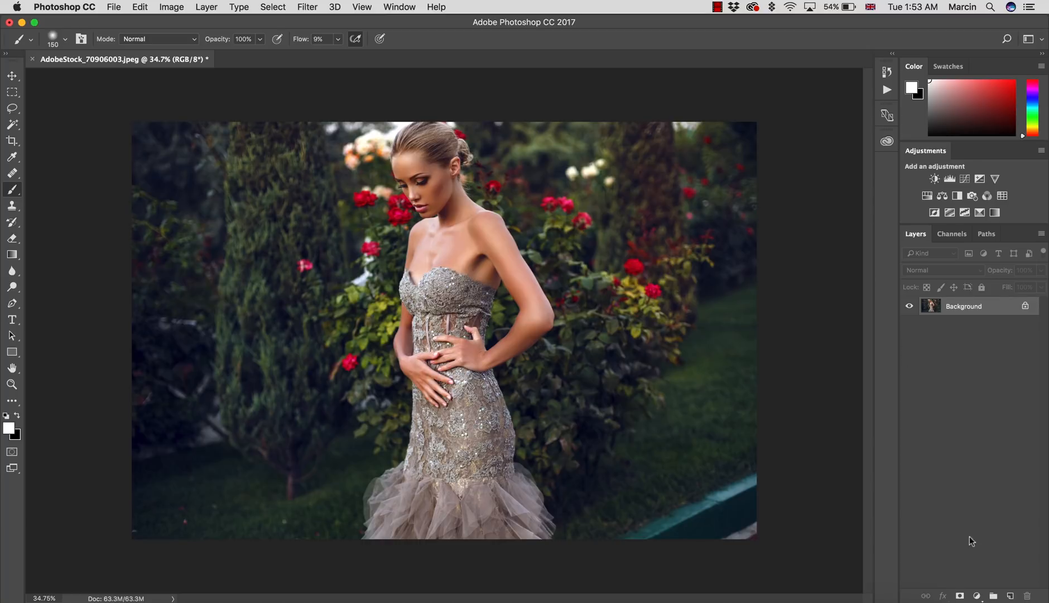
Add a layer named 'grey' above Background and fill it with 50% Gray
{"action": "left_click", "coordinate": [1009, 595]}
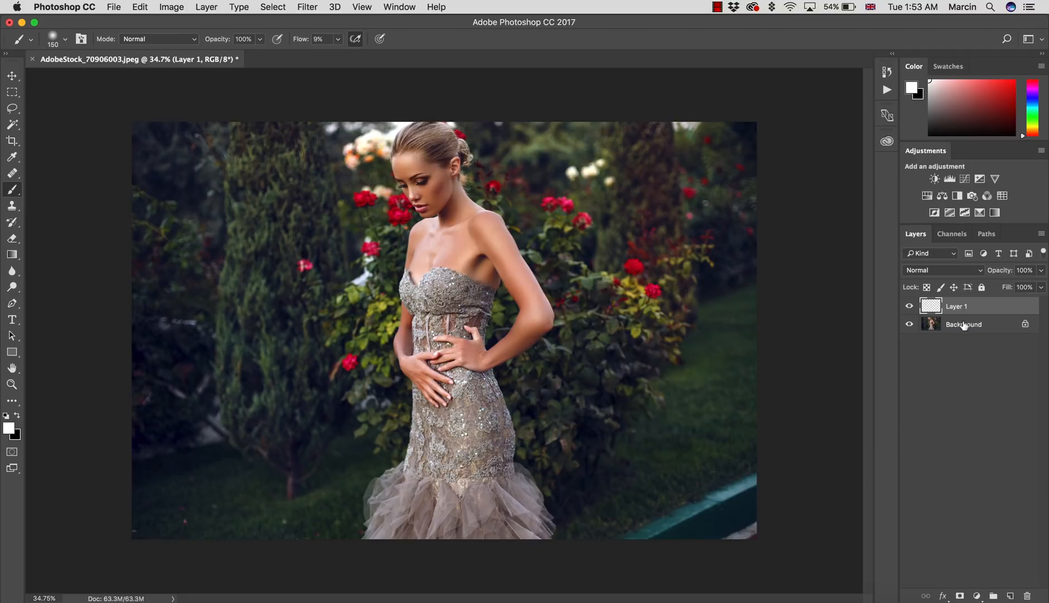
{"action": "double_click", "coordinate": [957, 306]}
{"action": "type", "text": "grey"}
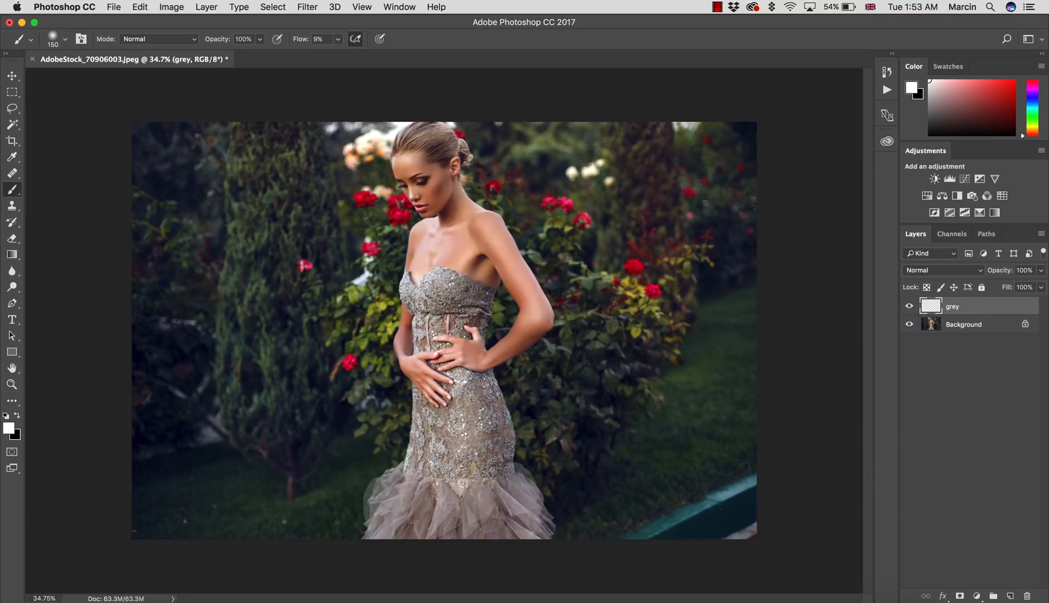
{"action": "mouse_move", "coordinate": [138, 13]}
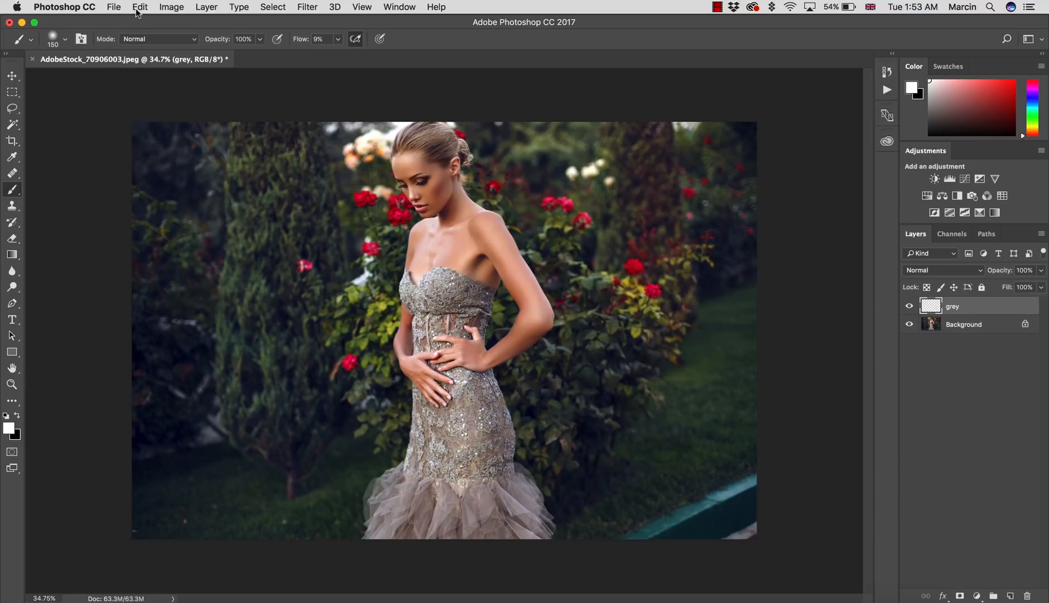
{"action": "left_click", "coordinate": [139, 7]}
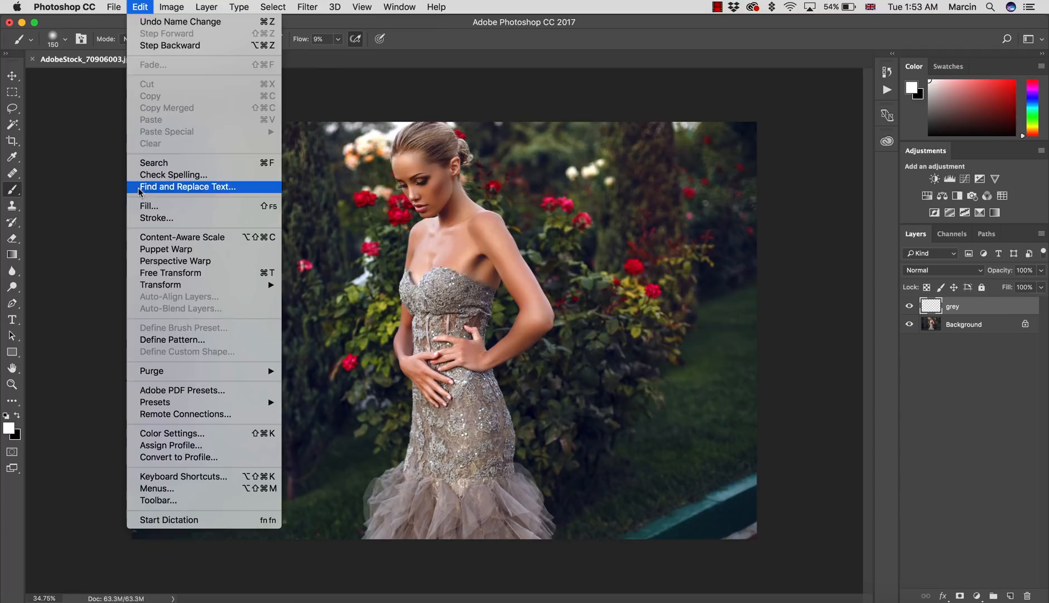
{"action": "left_click", "coordinate": [148, 206]}
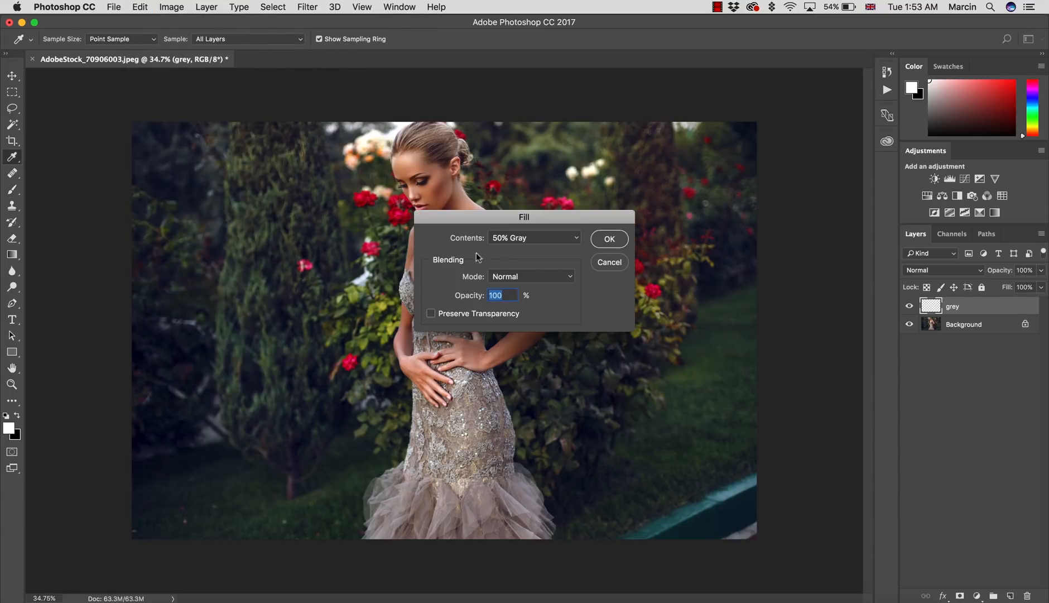
{"action": "left_click", "coordinate": [608, 239]}
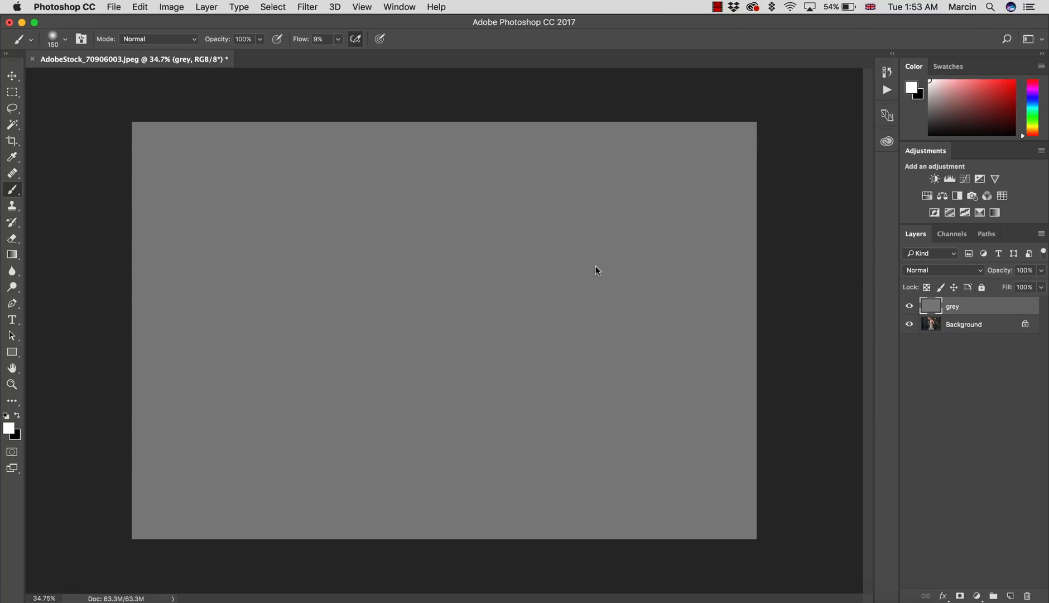
{"action": "mouse_move", "coordinate": [917, 279]}
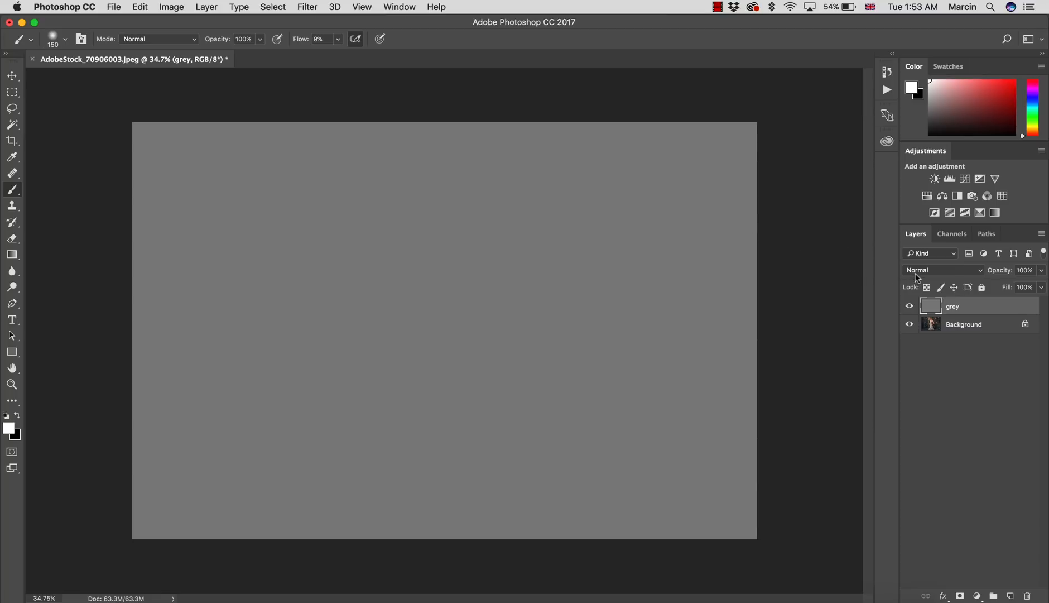
Switch the grey layer to Luminosity blending at 20% opacity, then turn its visibility off
{"action": "left_click", "coordinate": [943, 269]}
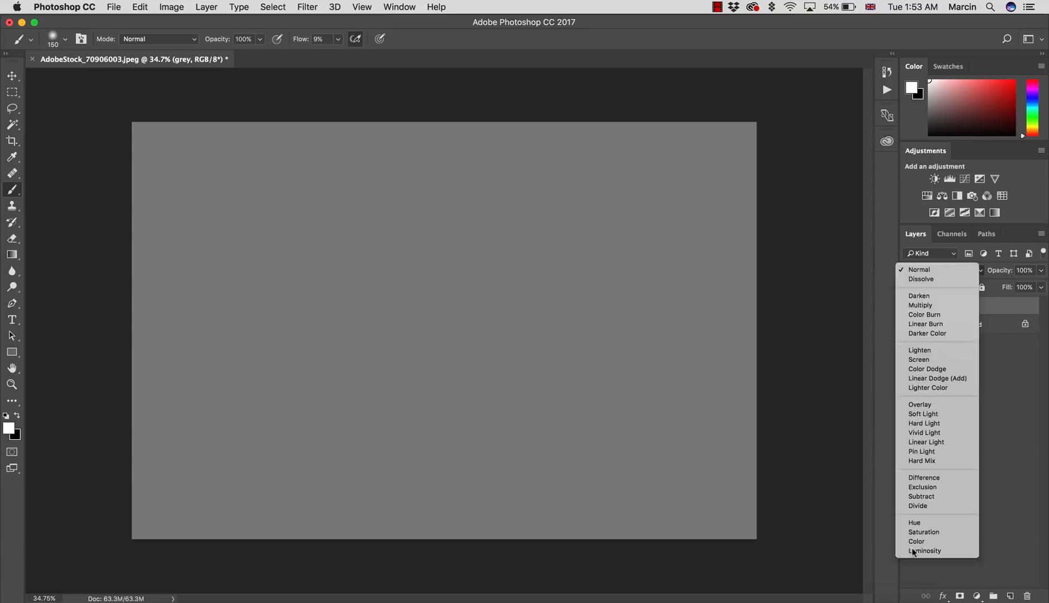
{"action": "left_click", "coordinate": [925, 550]}
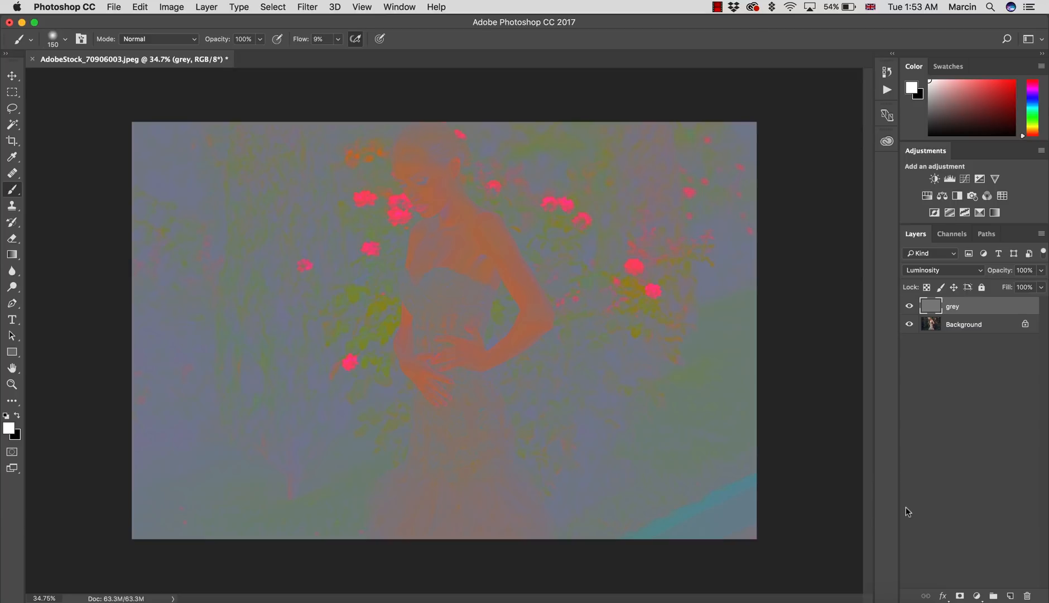
{"action": "mouse_move", "coordinate": [915, 515]}
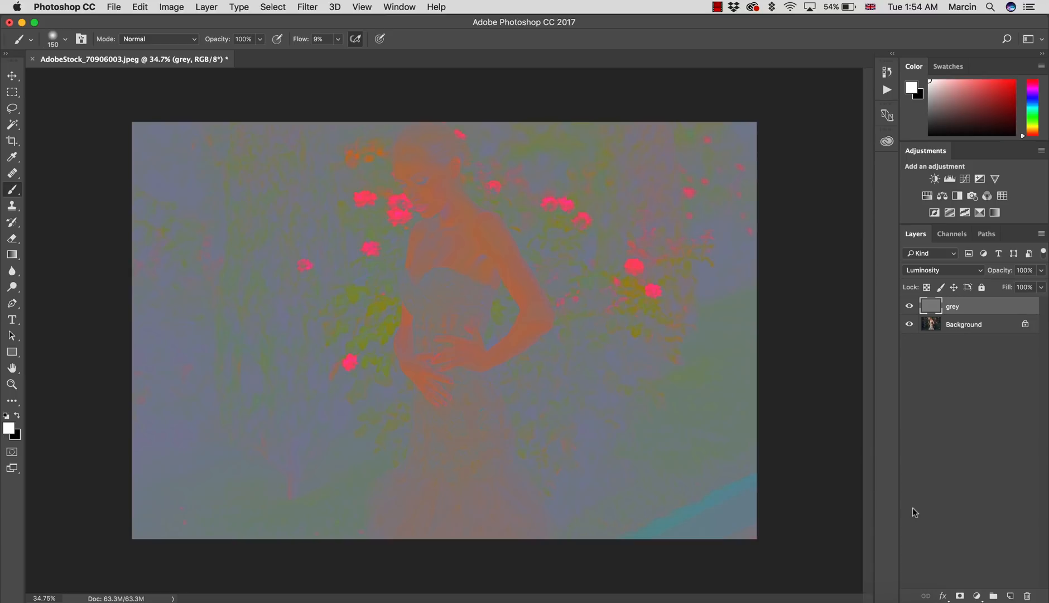
{"action": "mouse_move", "coordinate": [884, 478]}
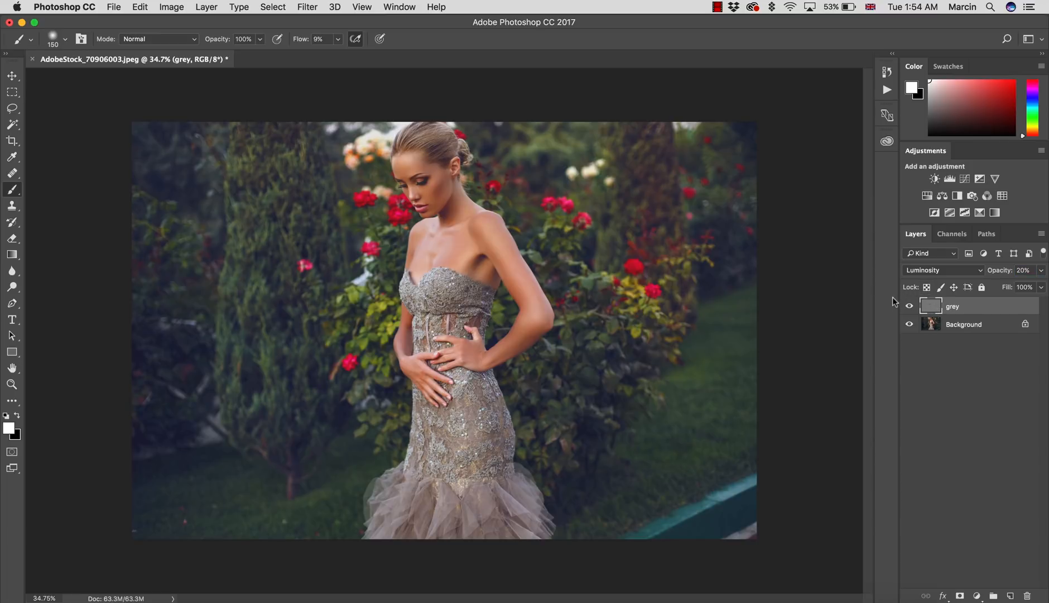
{"action": "triple_click", "coordinate": [1025, 269]}
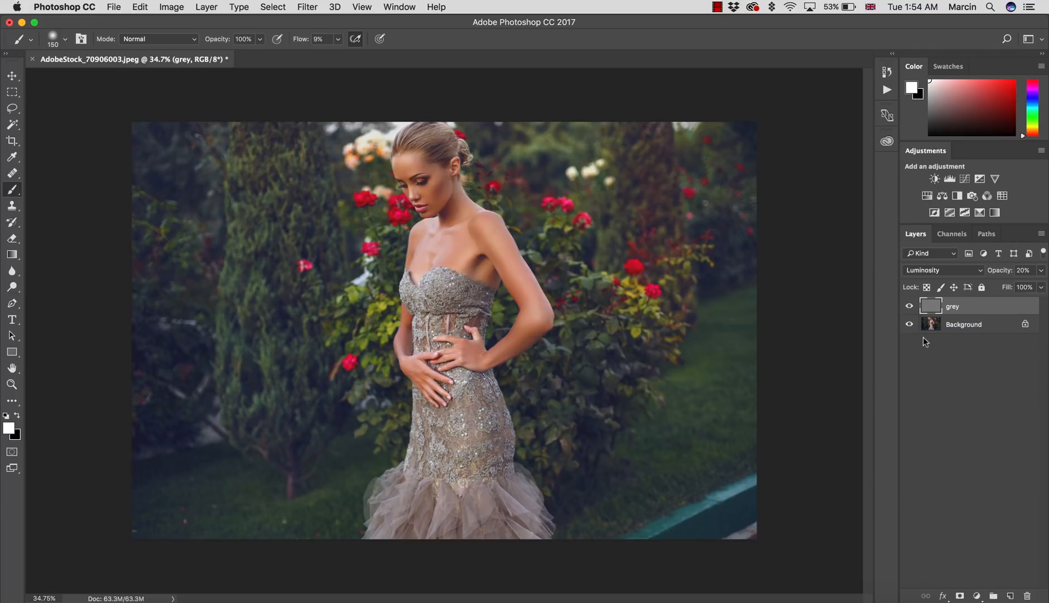
{"action": "left_click", "coordinate": [909, 306]}
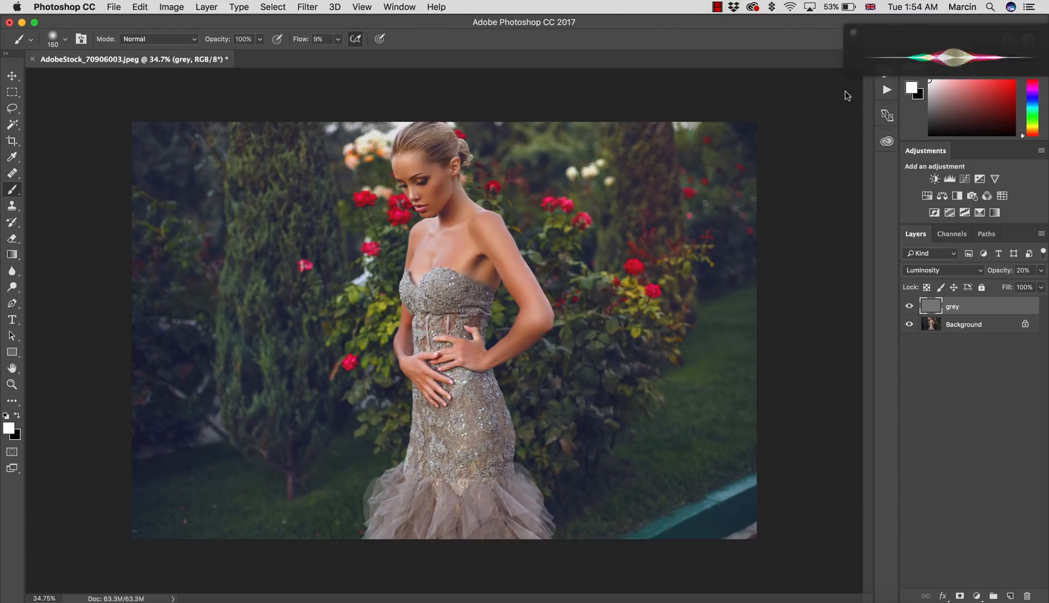
{"action": "left_click", "coordinate": [914, 66]}
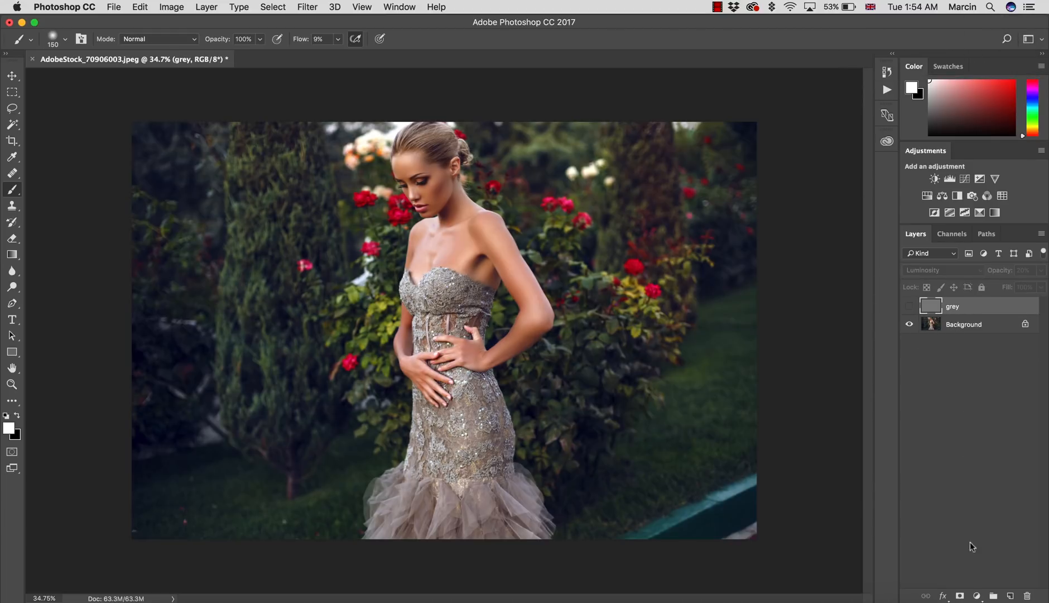
Add a Levels adjustment layer above the hidden grey layer
{"action": "left_click", "coordinate": [977, 595]}
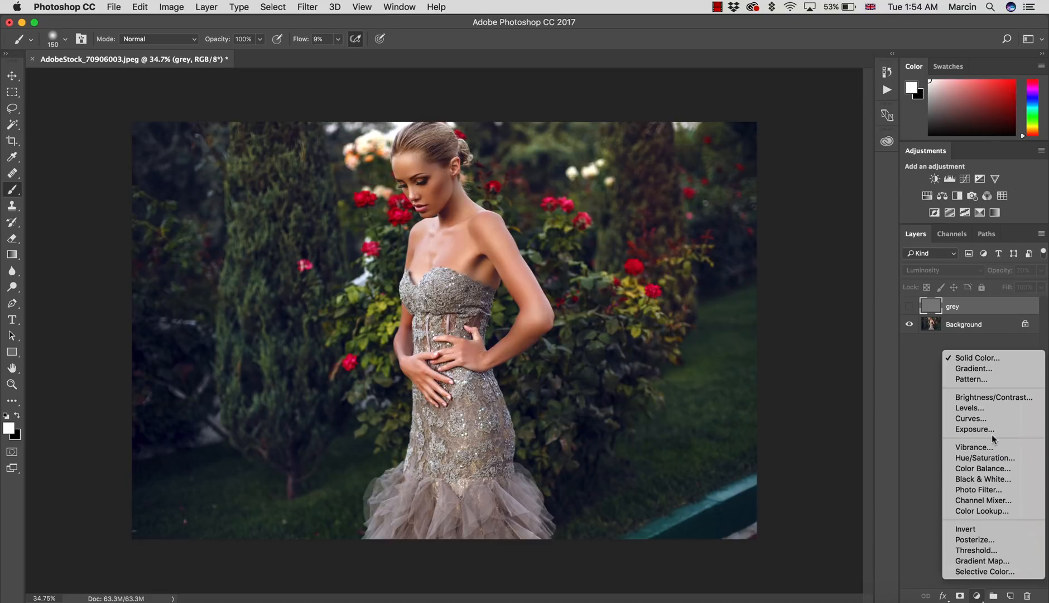
{"action": "left_click", "coordinate": [968, 407]}
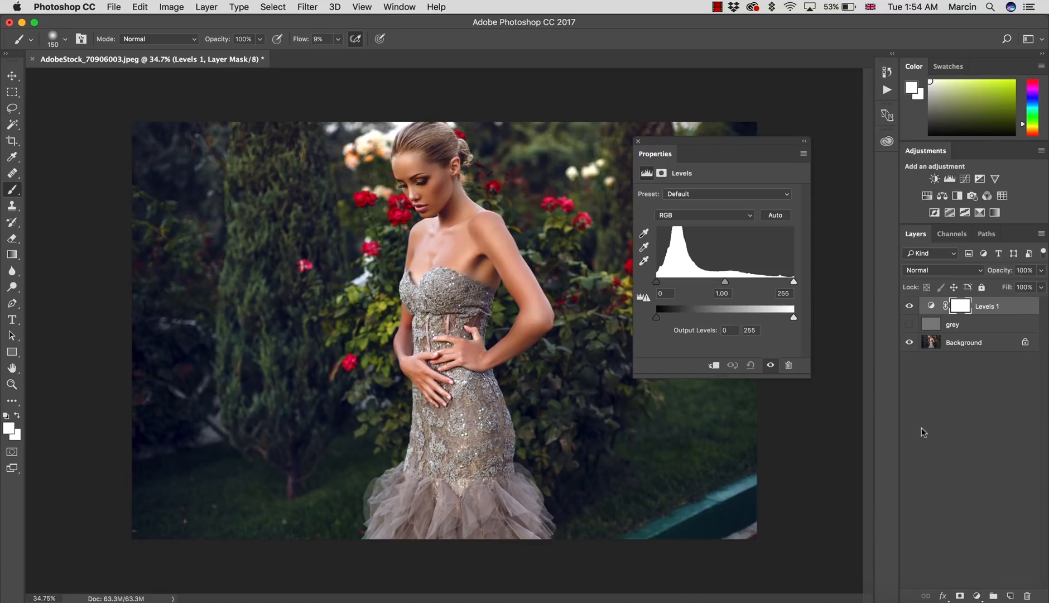
{"action": "mouse_move", "coordinate": [652, 321]}
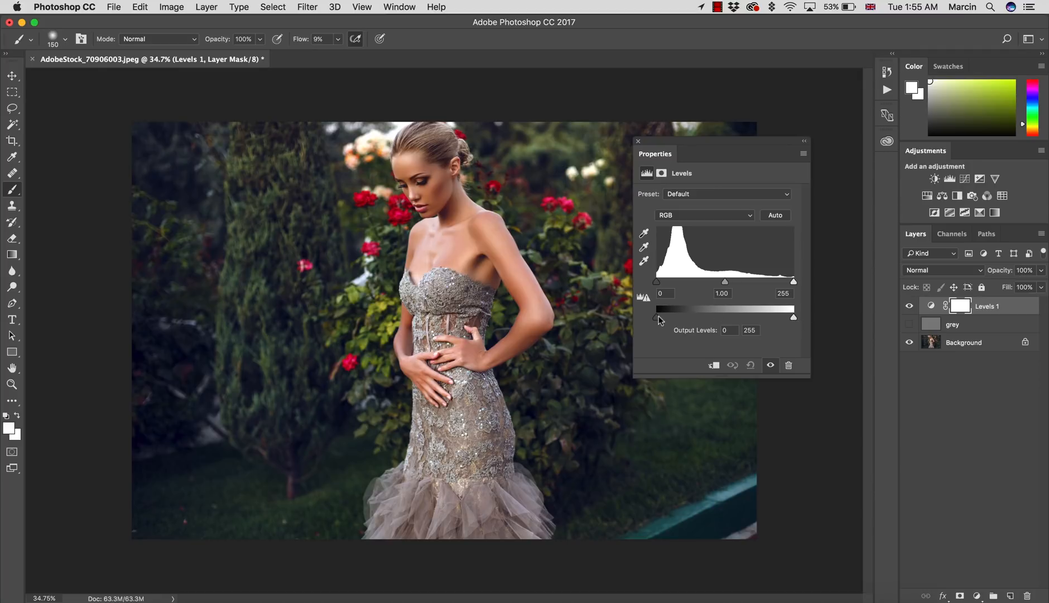
{"action": "mouse_move", "coordinate": [658, 316]}
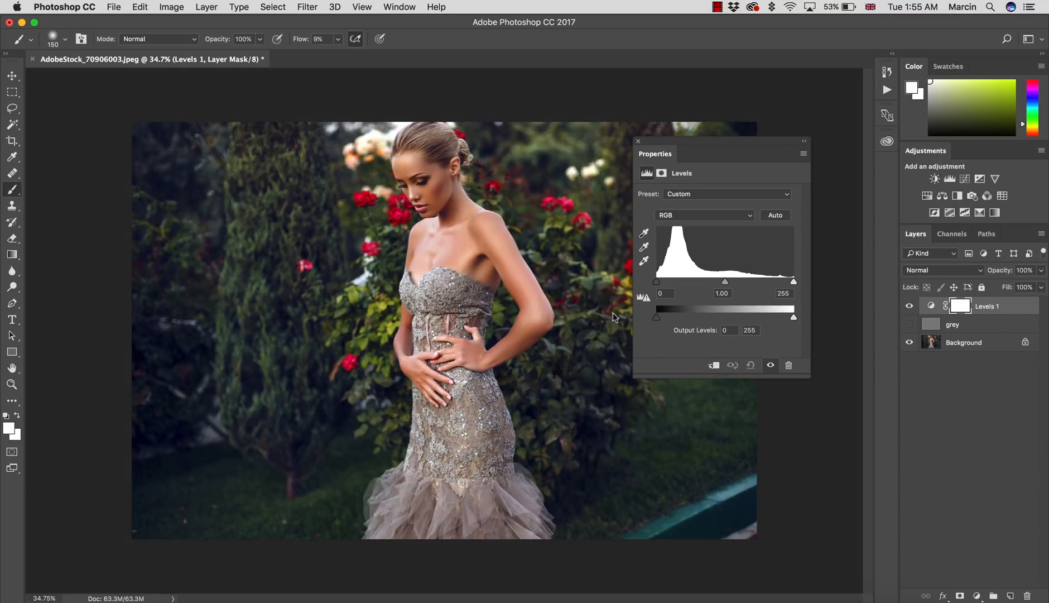
{"action": "mouse_move", "coordinate": [730, 329]}
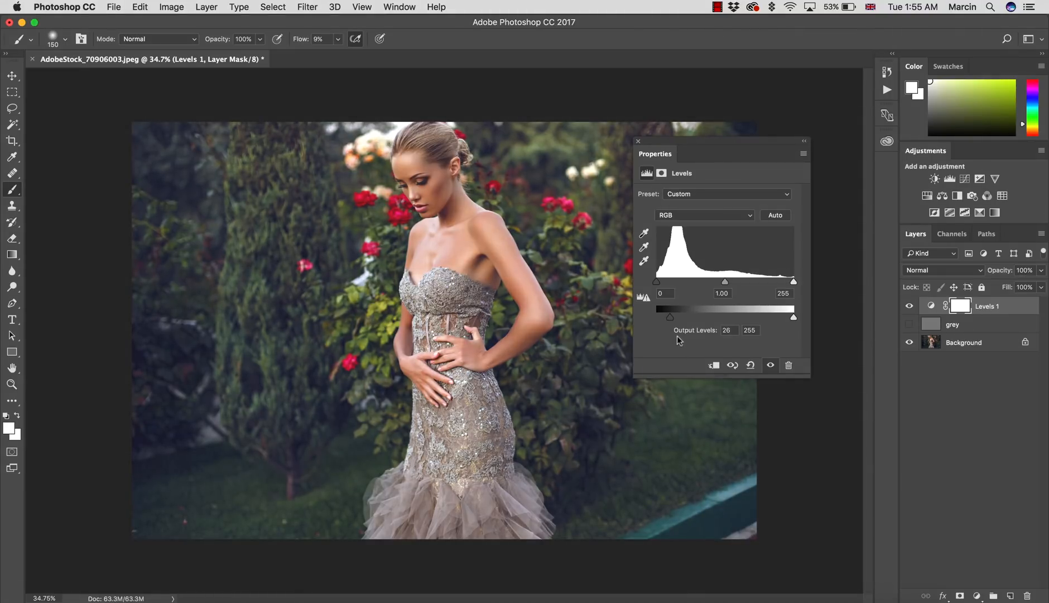
{"action": "mouse_move", "coordinate": [671, 319]}
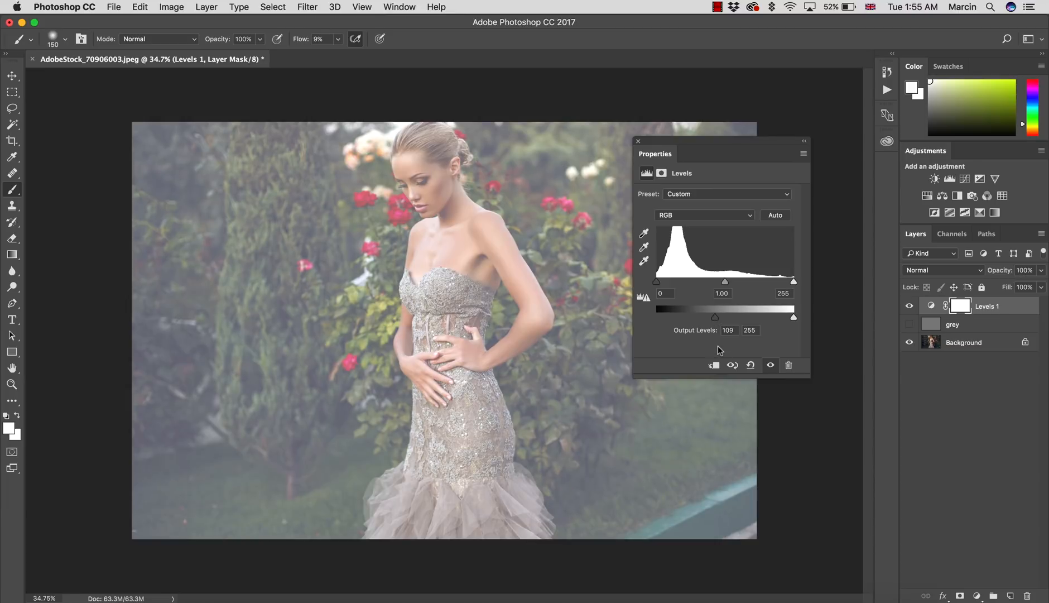
{"action": "mouse_move", "coordinate": [714, 321]}
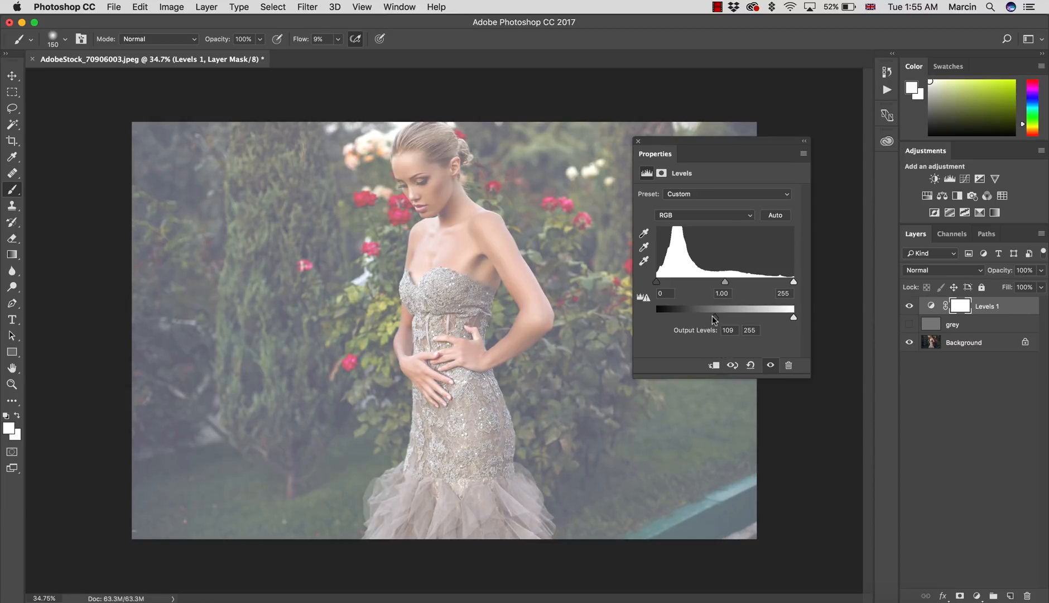
{"action": "mouse_move", "coordinate": [766, 322]}
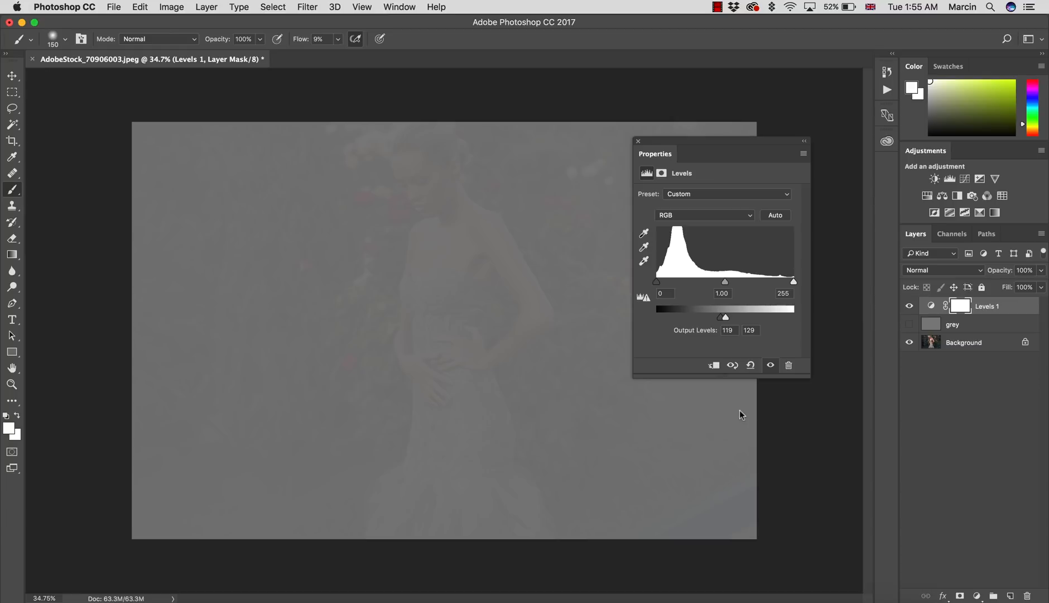
{"action": "mouse_move", "coordinate": [906, 277]}
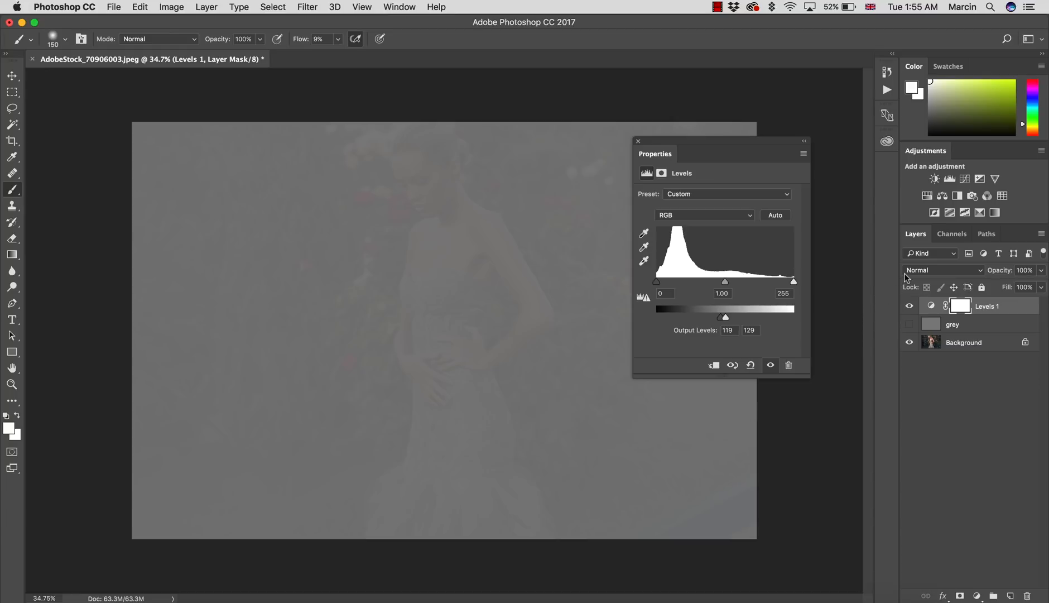
Blend Levels 1 by Luminosity and set its output levels to 27 and 235
{"action": "left_click", "coordinate": [943, 270]}
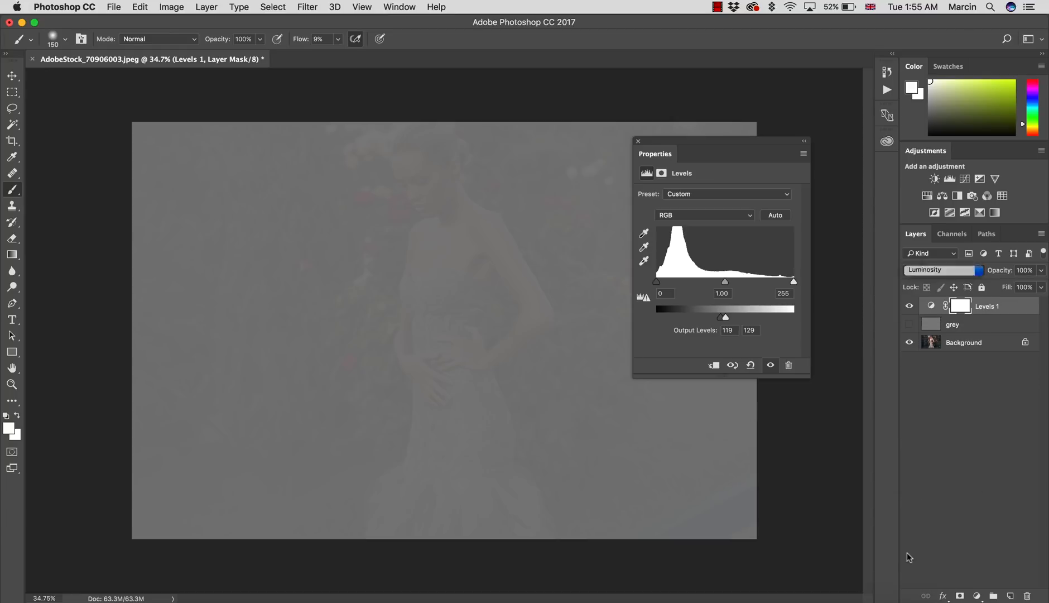
{"action": "left_click", "coordinate": [908, 325]}
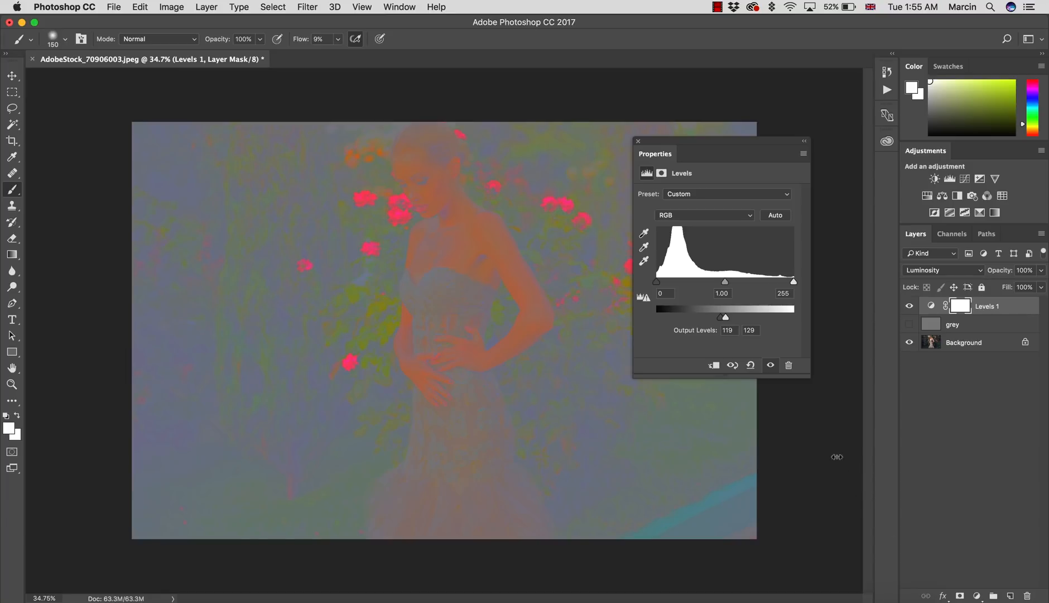
{"action": "mouse_move", "coordinate": [875, 300]}
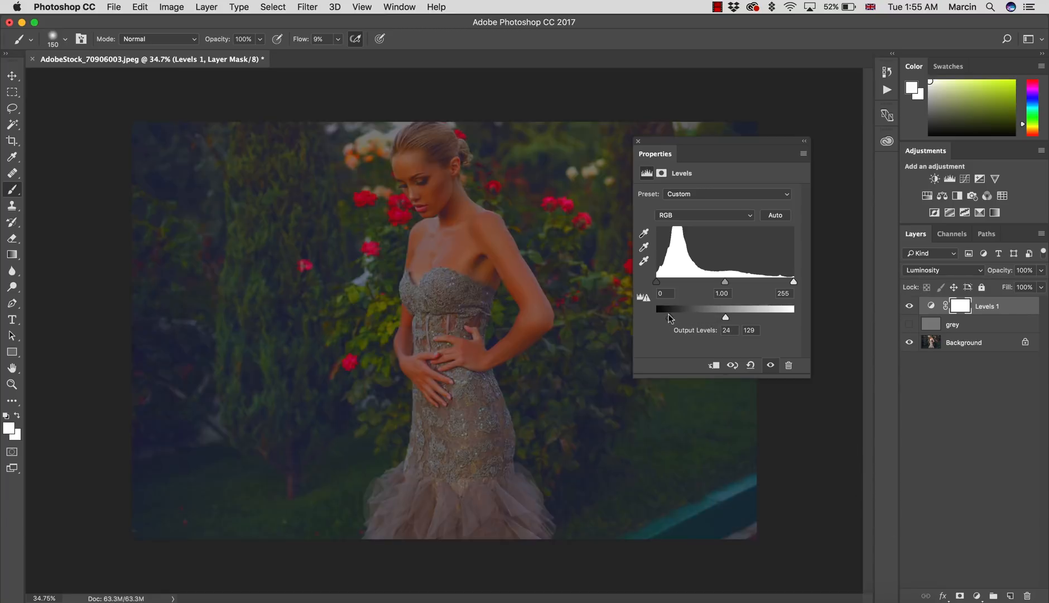
{"action": "left_click", "coordinate": [940, 269]}
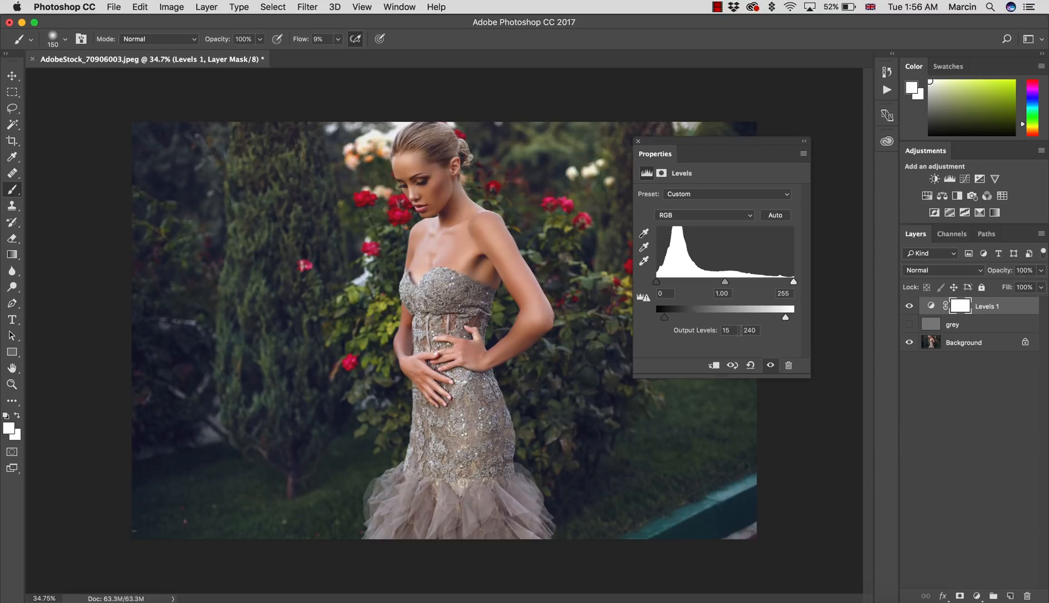
{"action": "triple_click", "coordinate": [726, 330]}
{"action": "type", "text": "20"}
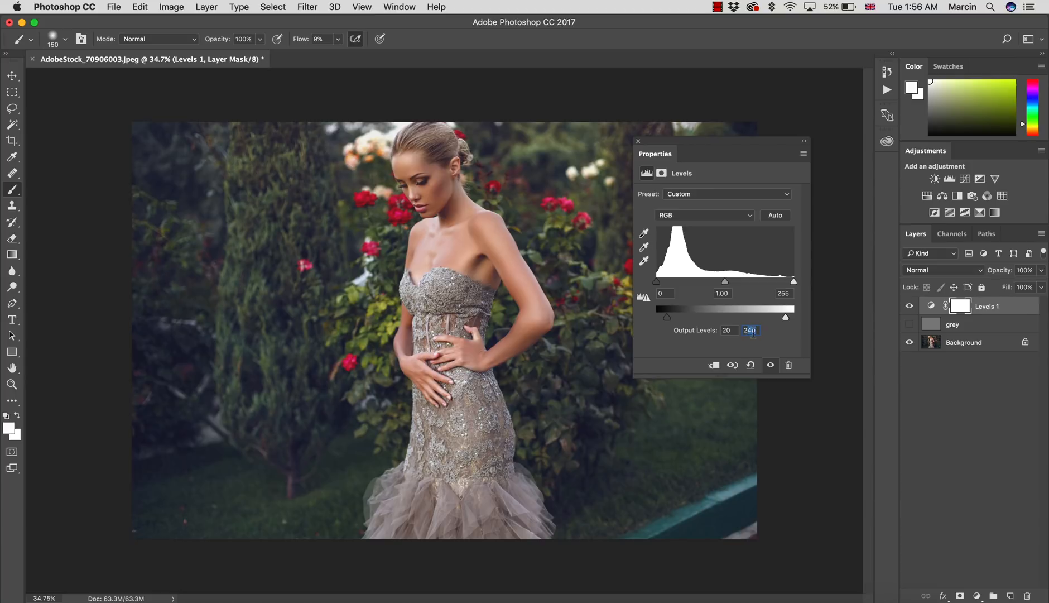
{"action": "type", "text": "235"}
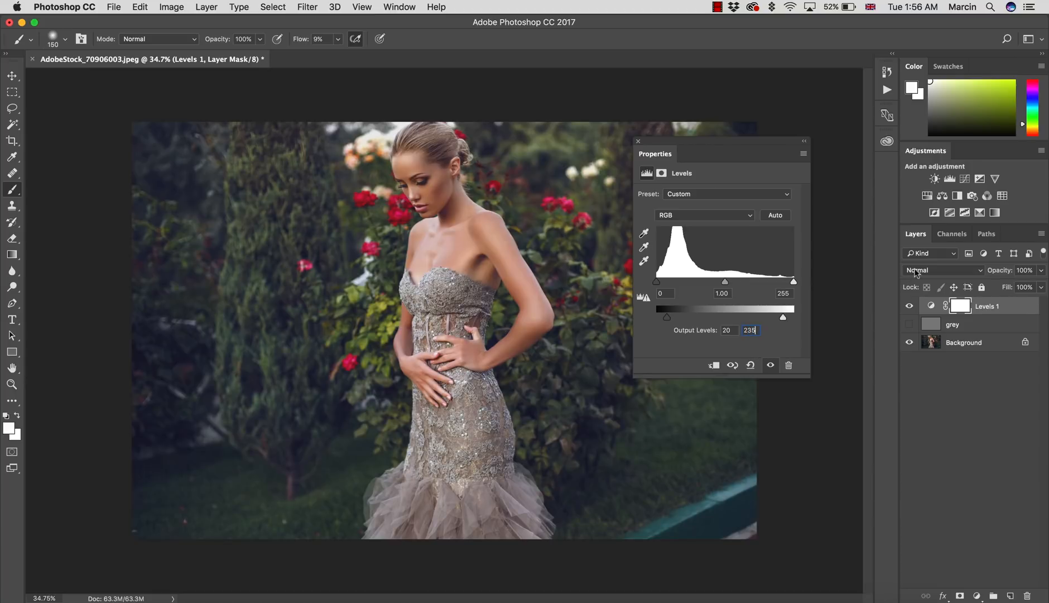
Reapply Luminosity blending to Levels 1 and toggle it off and on to compare
{"action": "left_click", "coordinate": [944, 270]}
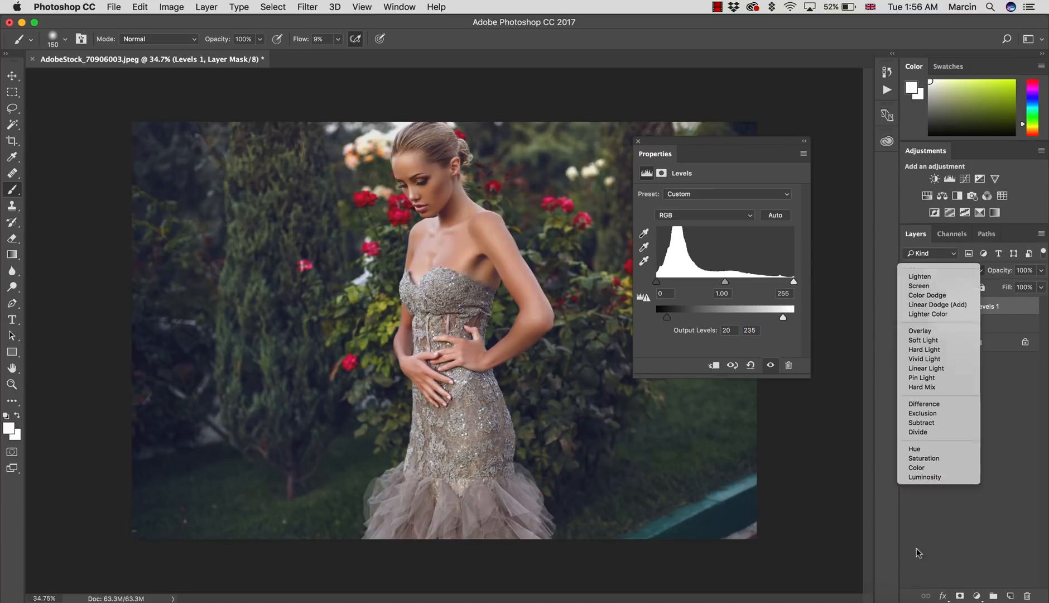
{"action": "left_click", "coordinate": [924, 475]}
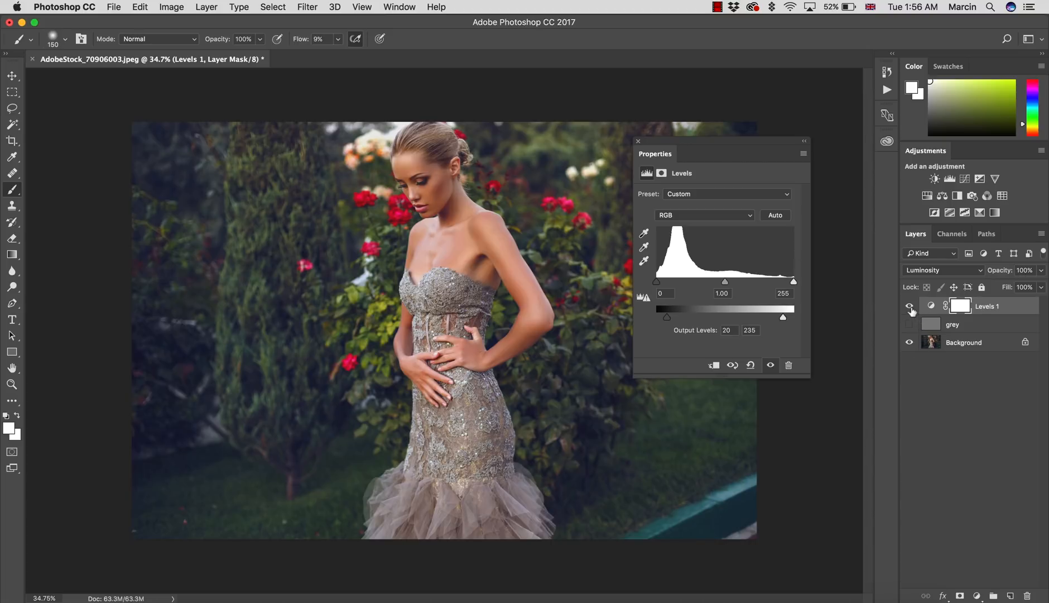
{"action": "left_click", "coordinate": [908, 305]}
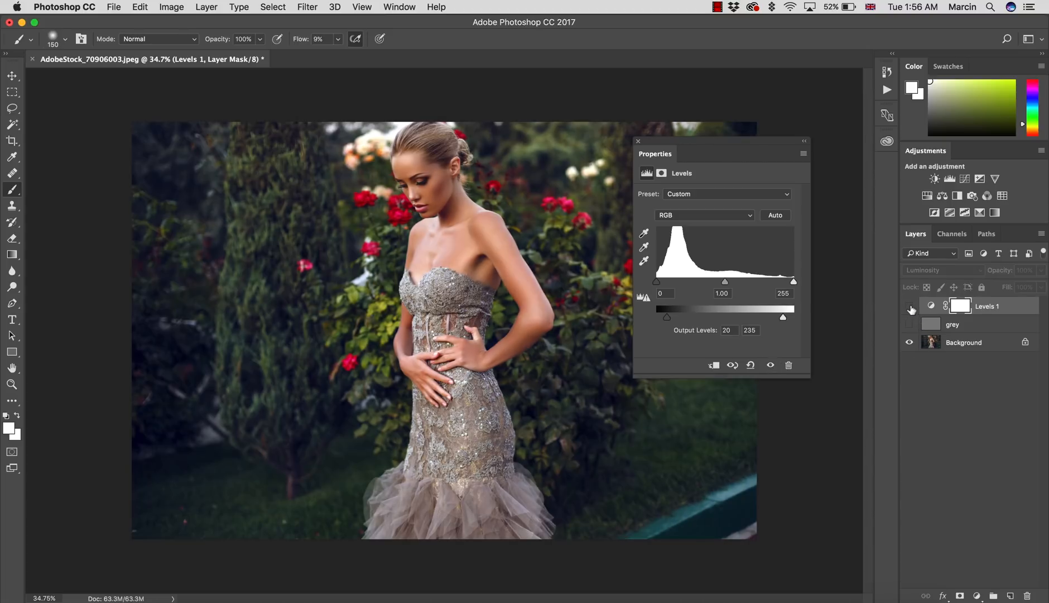
{"action": "left_click", "coordinate": [909, 306]}
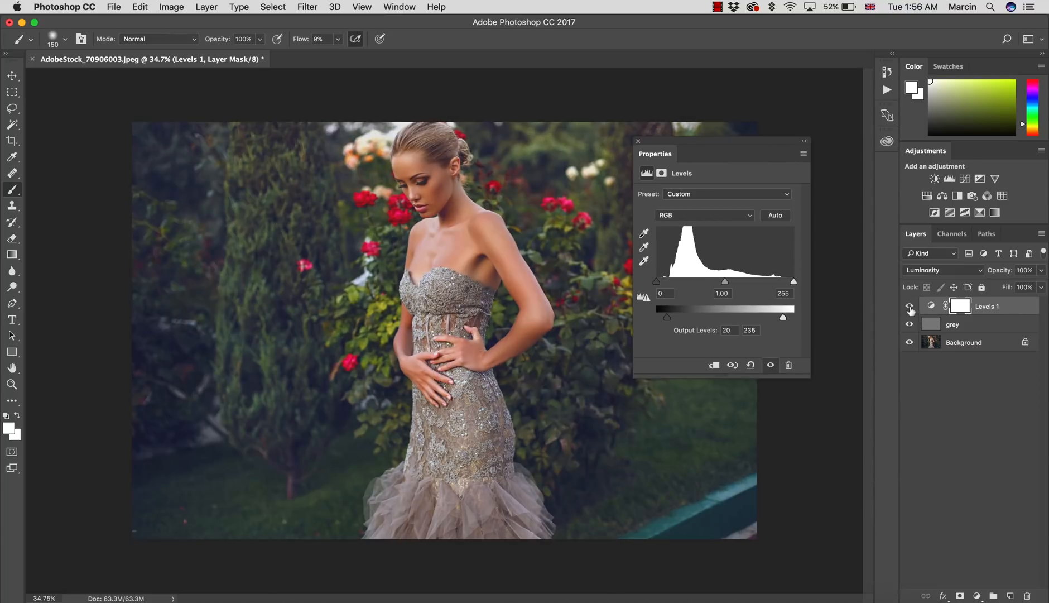
{"action": "left_click", "coordinate": [909, 305]}
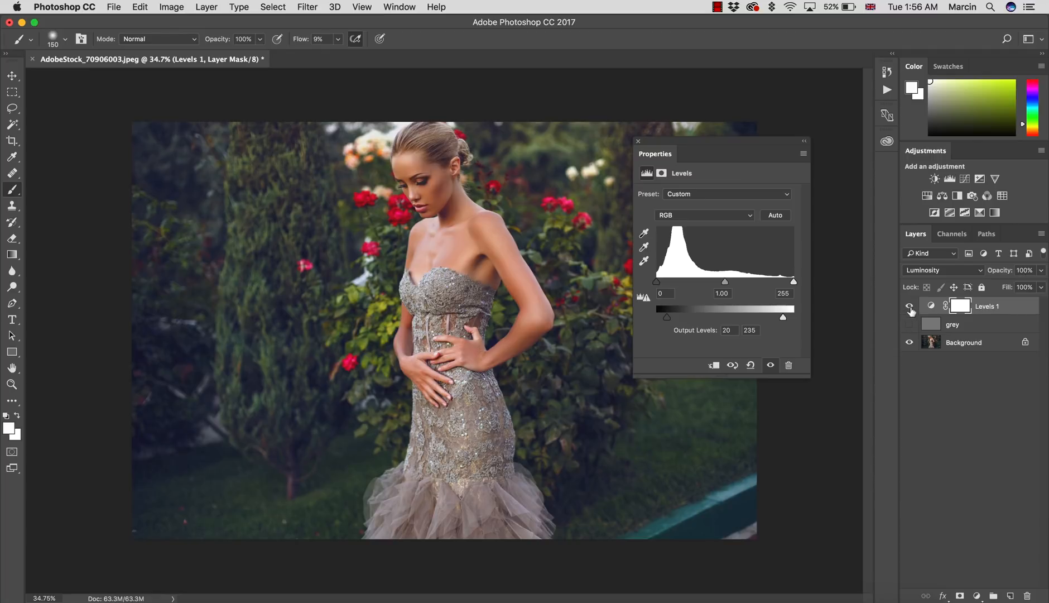
{"action": "left_click", "coordinate": [908, 305]}
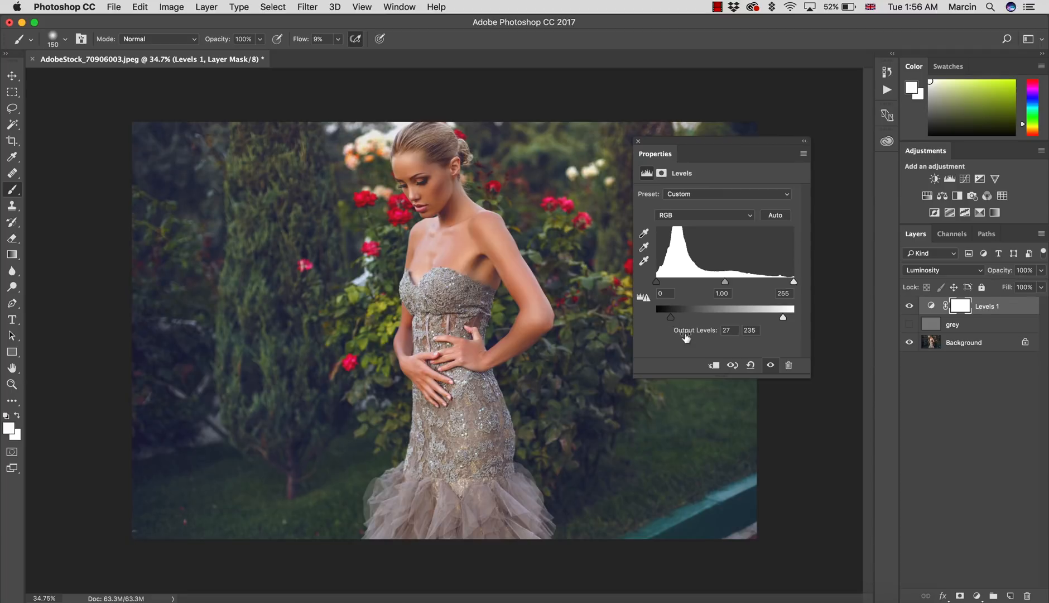
{"action": "mouse_move", "coordinate": [988, 309]}
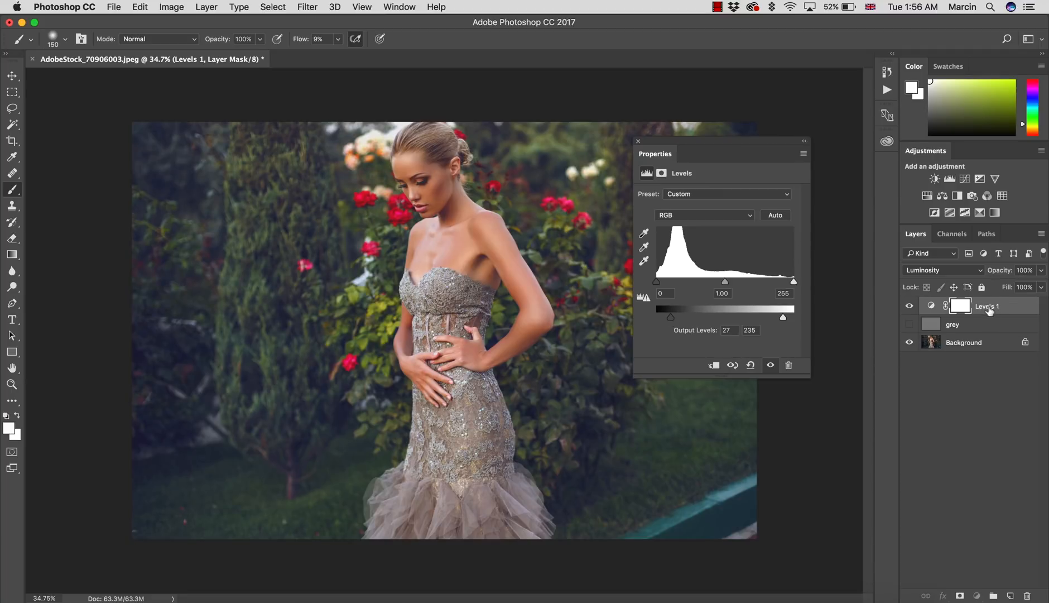
Rename Levels 1 to 'wash out', zoom in on the face, and toggle it to compare
{"action": "double_click", "coordinate": [987, 306]}
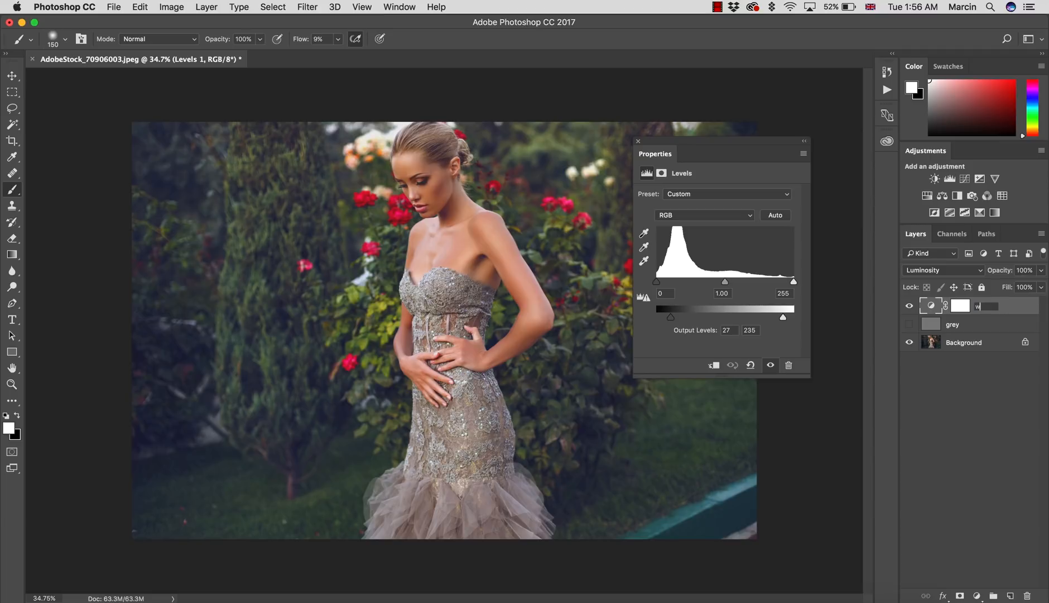
{"action": "type", "text": "wash out"}
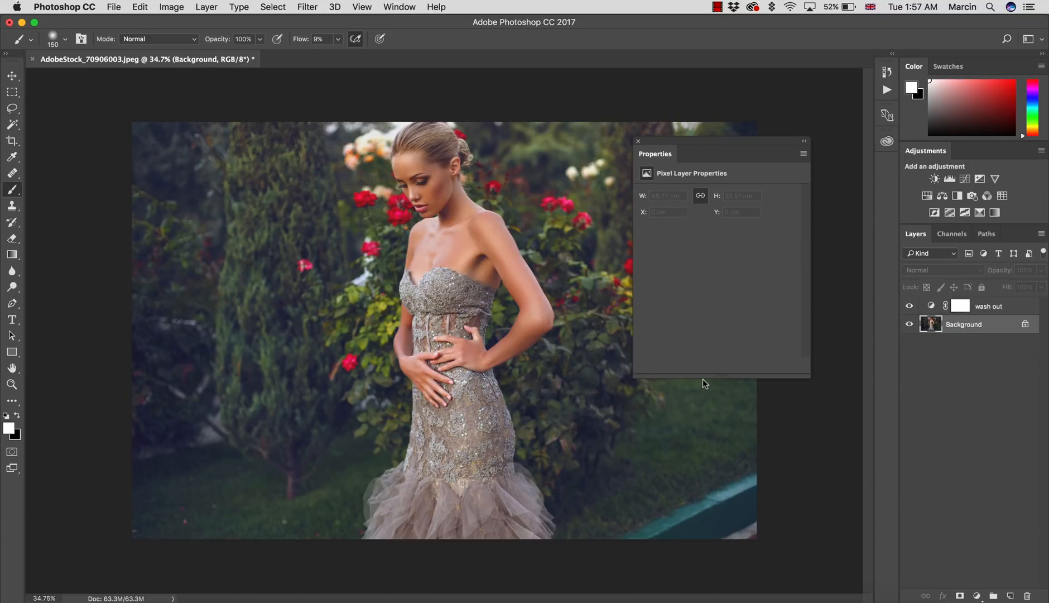
{"action": "mouse_move", "coordinate": [956, 475]}
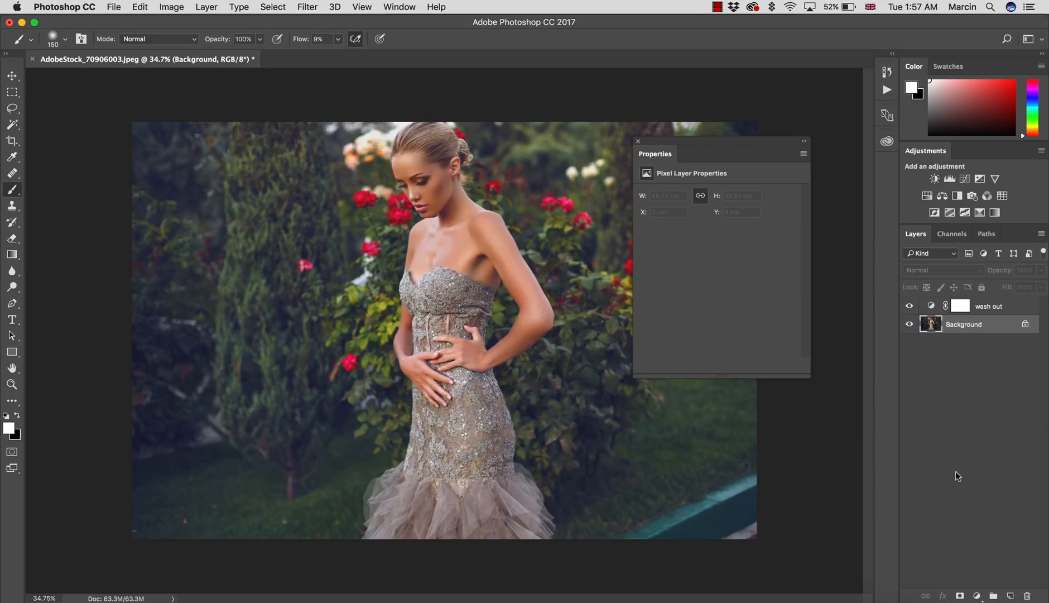
{"action": "mouse_move", "coordinate": [913, 314]}
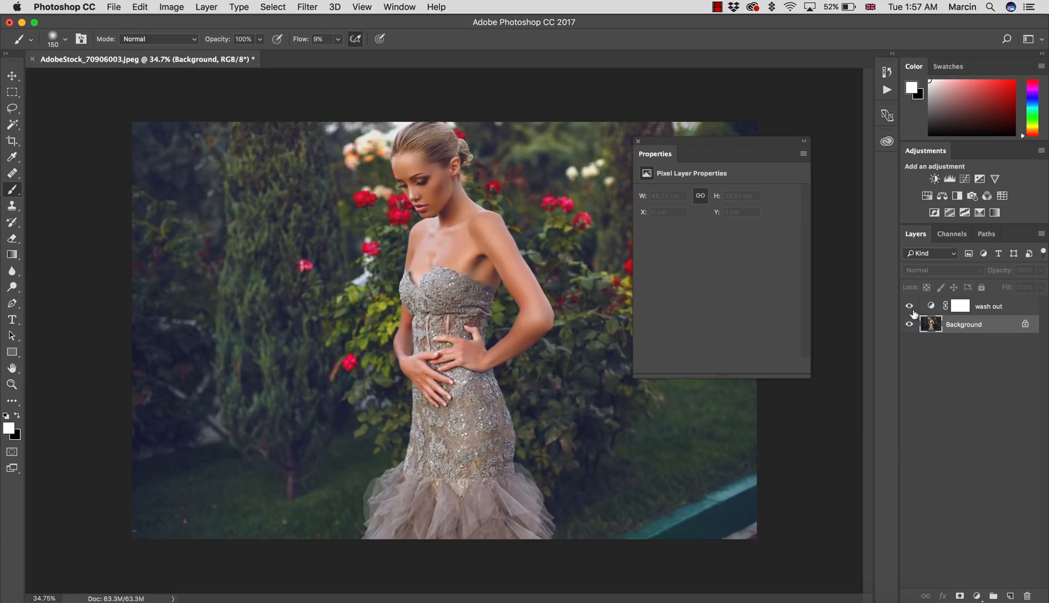
{"action": "mouse_move", "coordinate": [917, 353]}
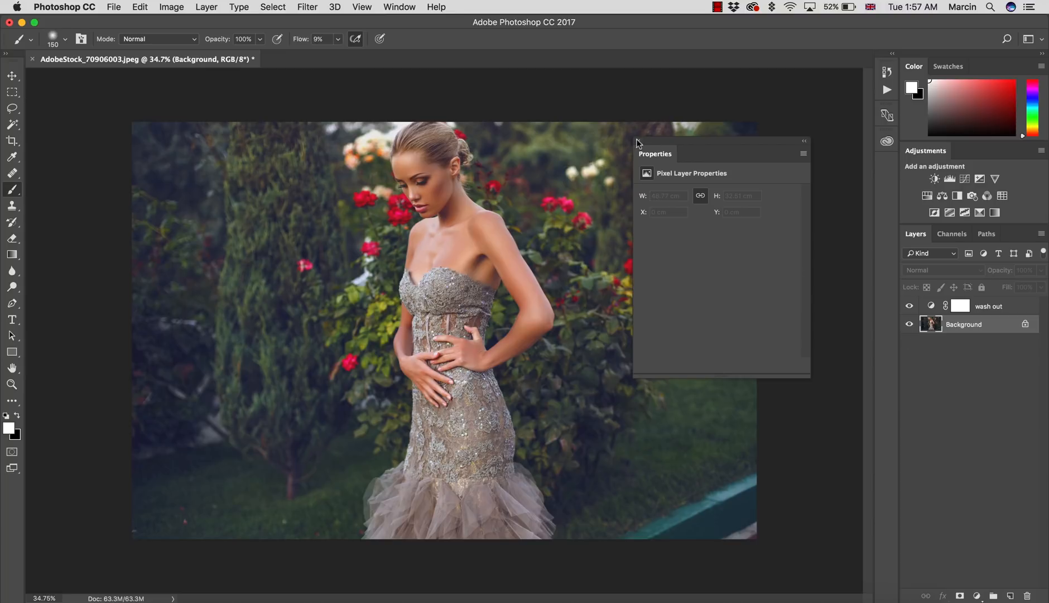
{"action": "left_click", "coordinate": [12, 384]}
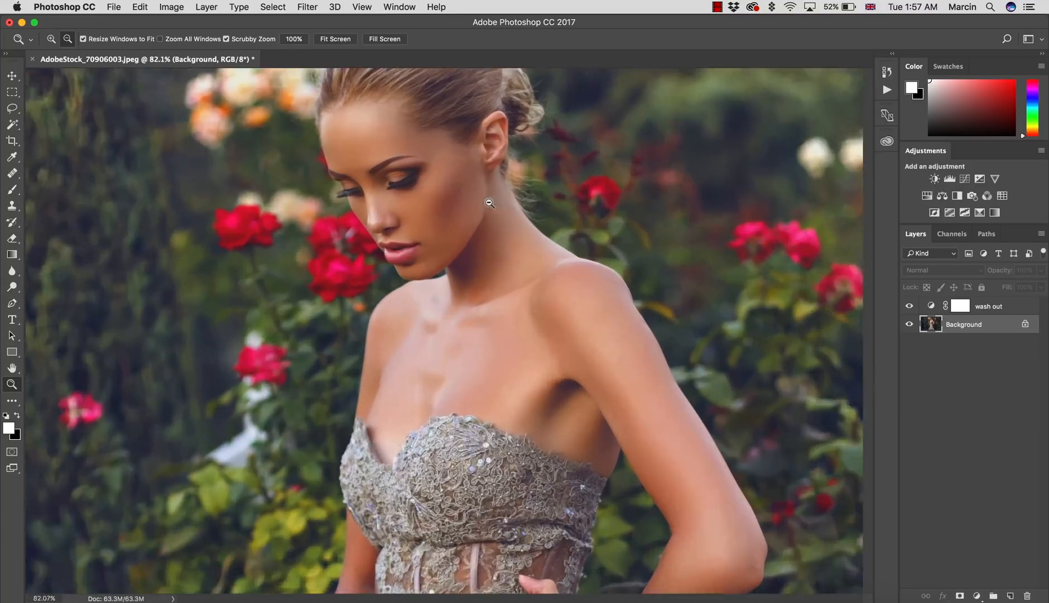
{"action": "left_click", "coordinate": [12, 189]}
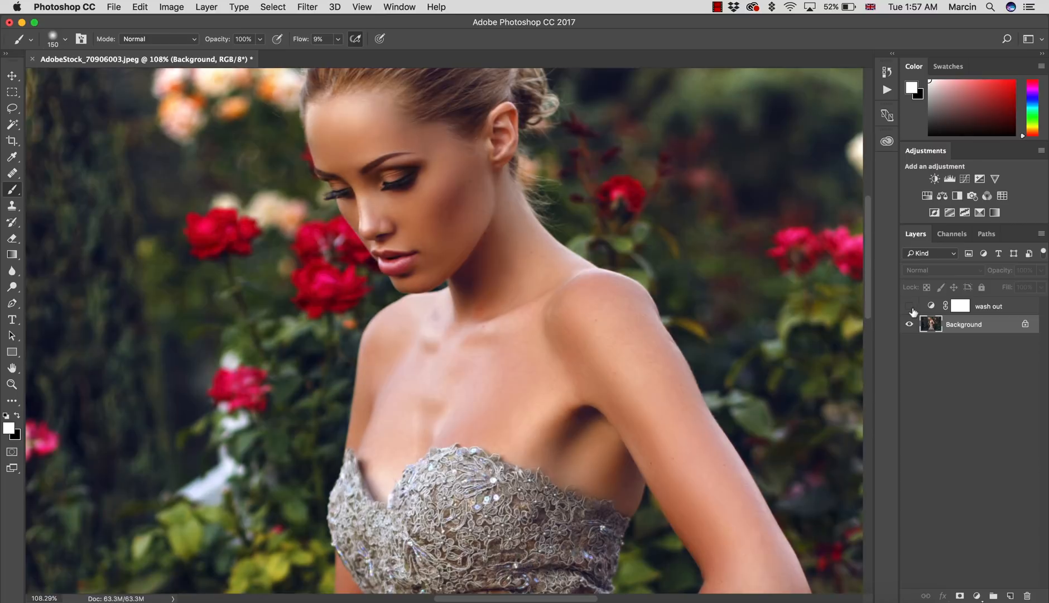
{"action": "left_click", "coordinate": [908, 309]}
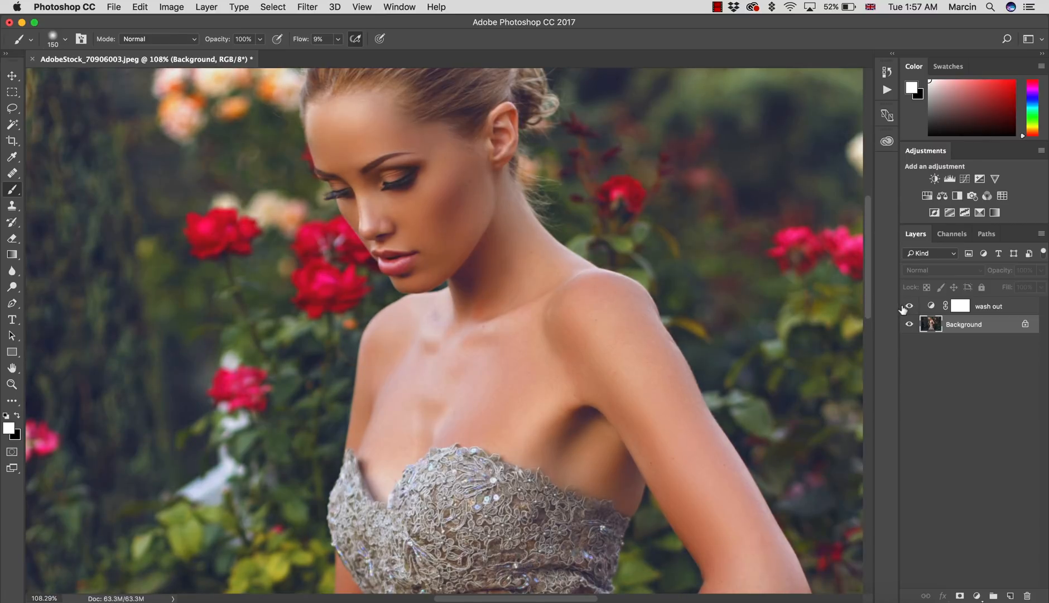
{"action": "mouse_move", "coordinate": [893, 300]}
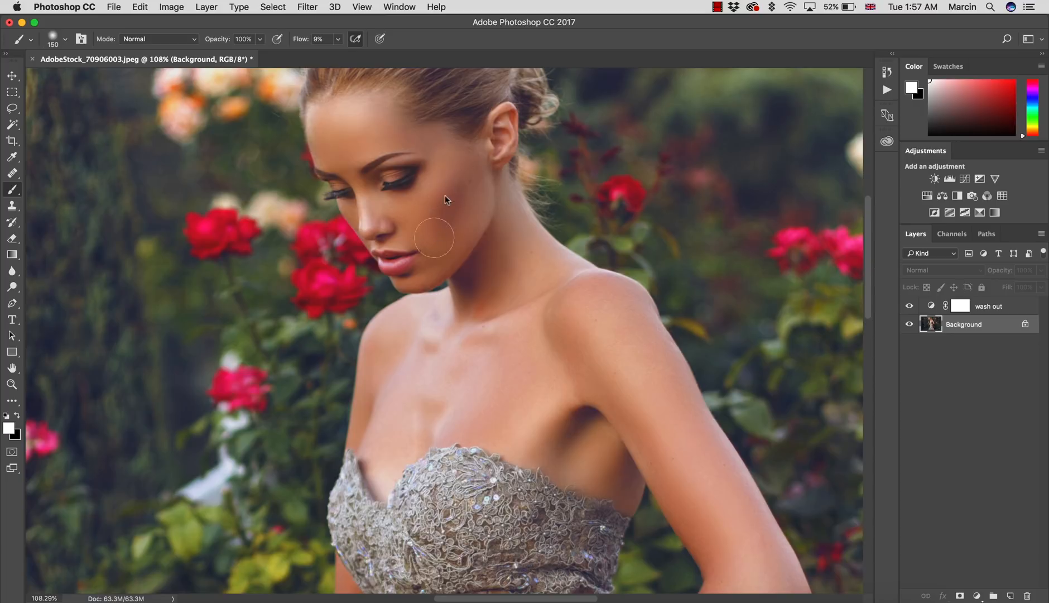
{"action": "mouse_move", "coordinate": [468, 241]}
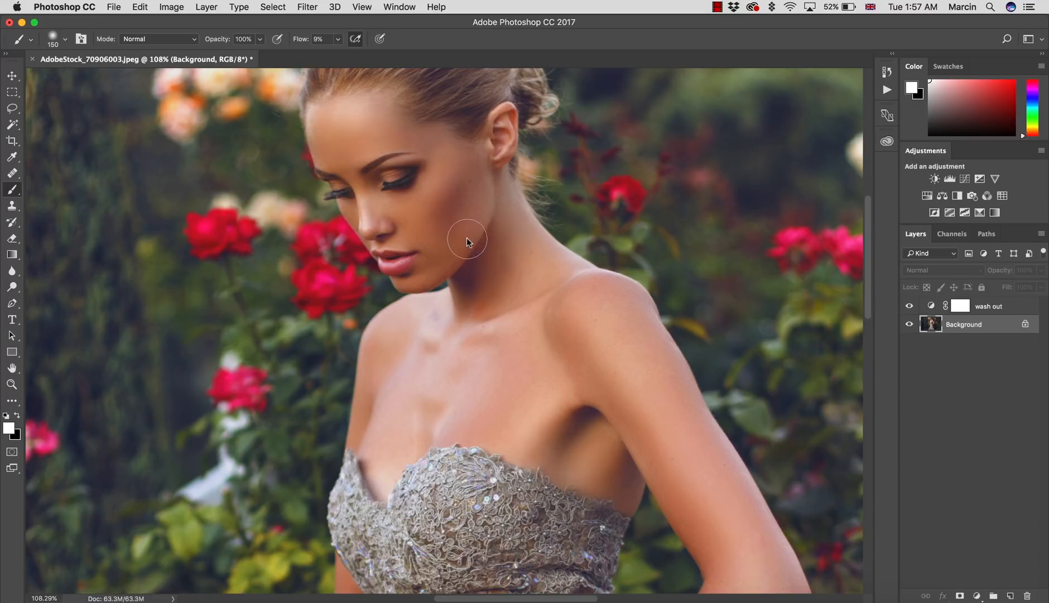
{"action": "mouse_move", "coordinate": [958, 400]}
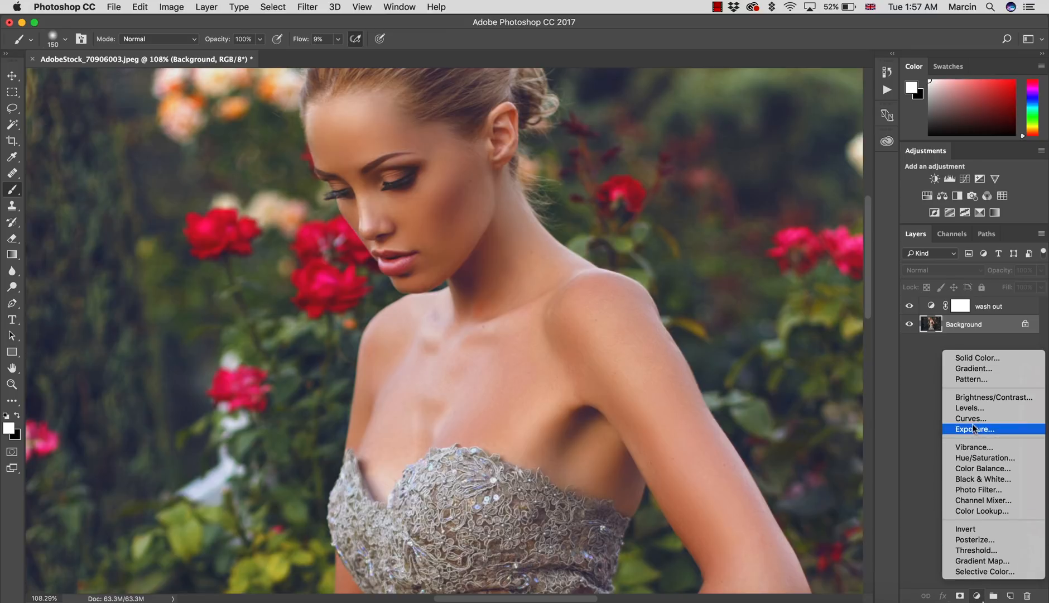
Add a Luminosity-blended Curves layer named 'cheek bone' and select its mask
{"action": "left_click", "coordinate": [969, 418]}
{"action": "type", "text": "cheek bone"}
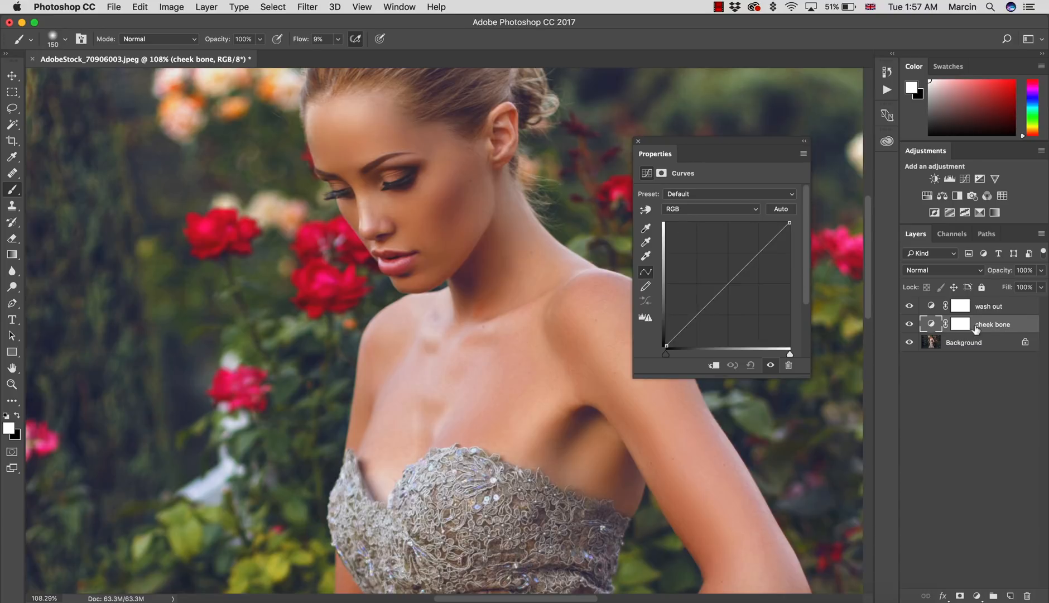
{"action": "left_click", "coordinate": [944, 270]}
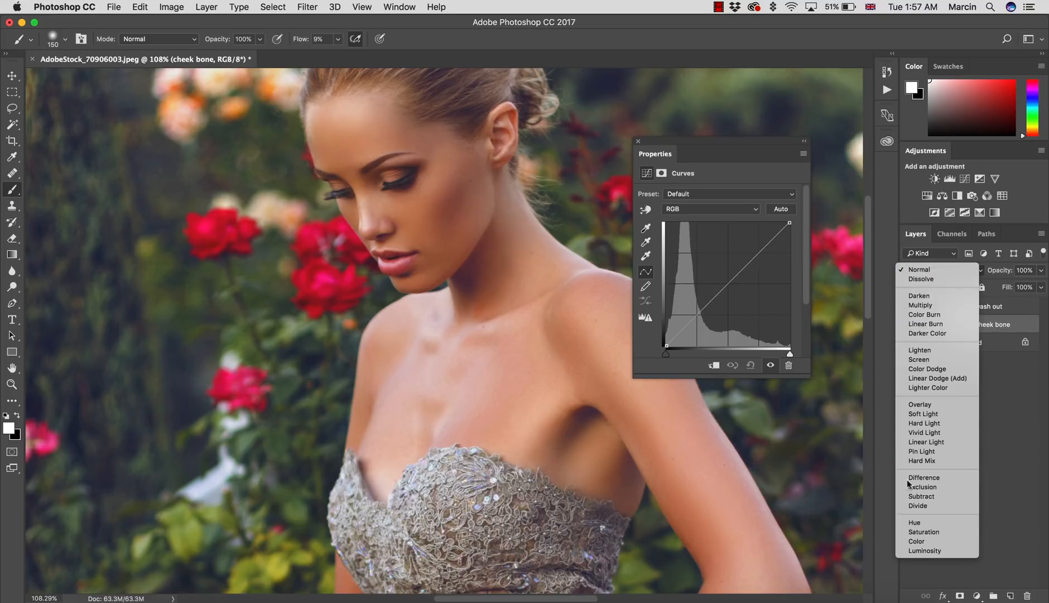
{"action": "mouse_move", "coordinate": [924, 550]}
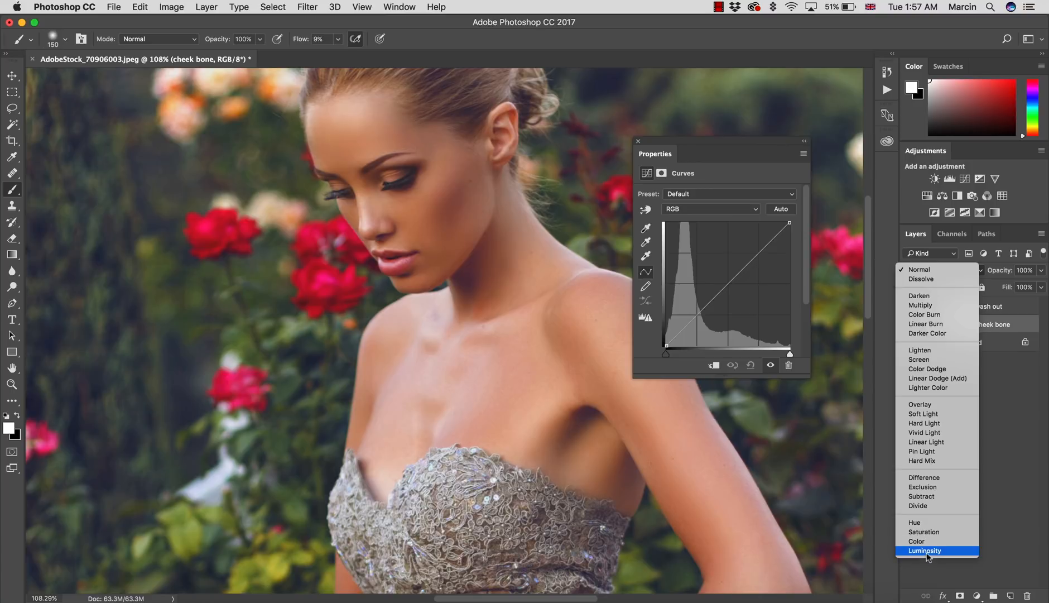
{"action": "left_click", "coordinate": [925, 551]}
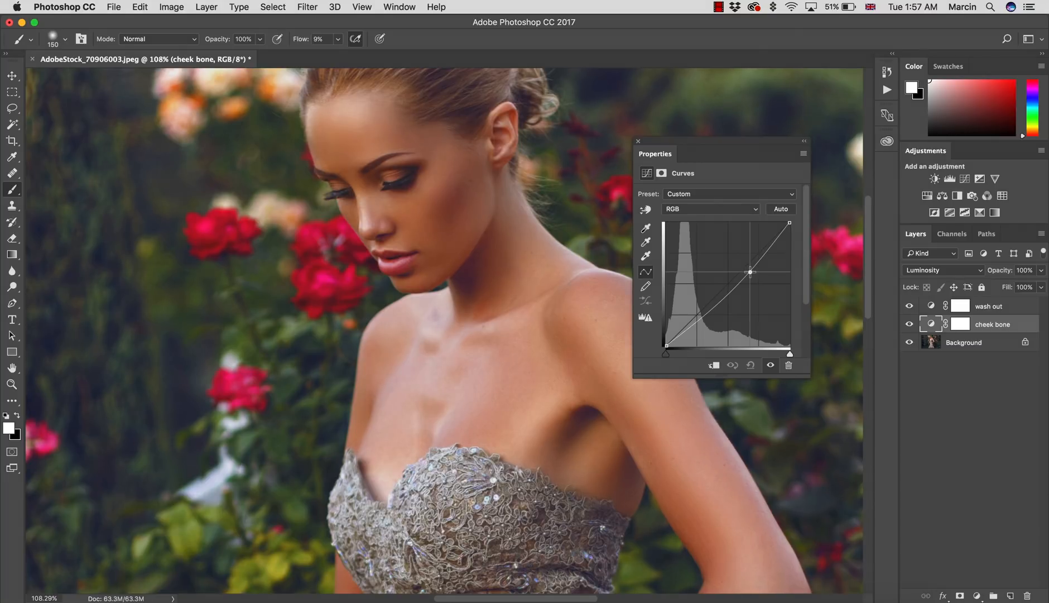
{"action": "left_click", "coordinate": [961, 324]}
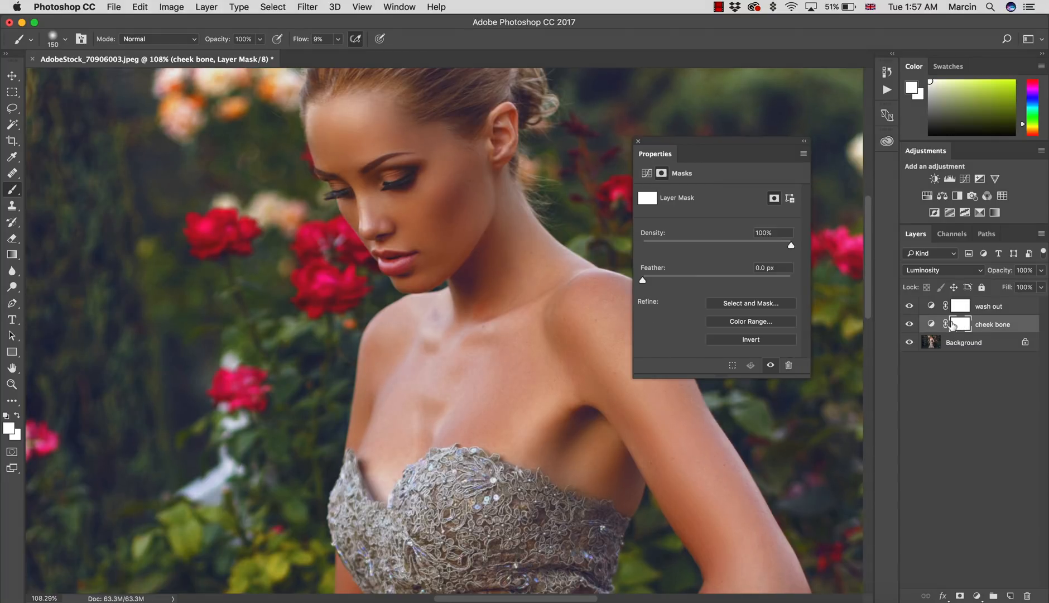
{"action": "mouse_move", "coordinate": [958, 323]}
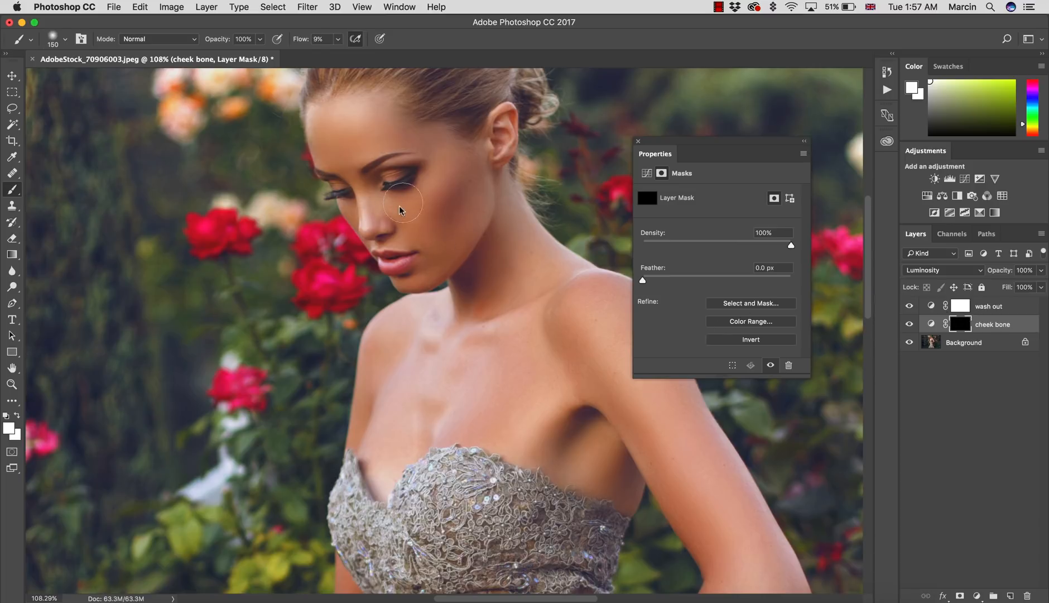
{"action": "mouse_move", "coordinate": [438, 221]}
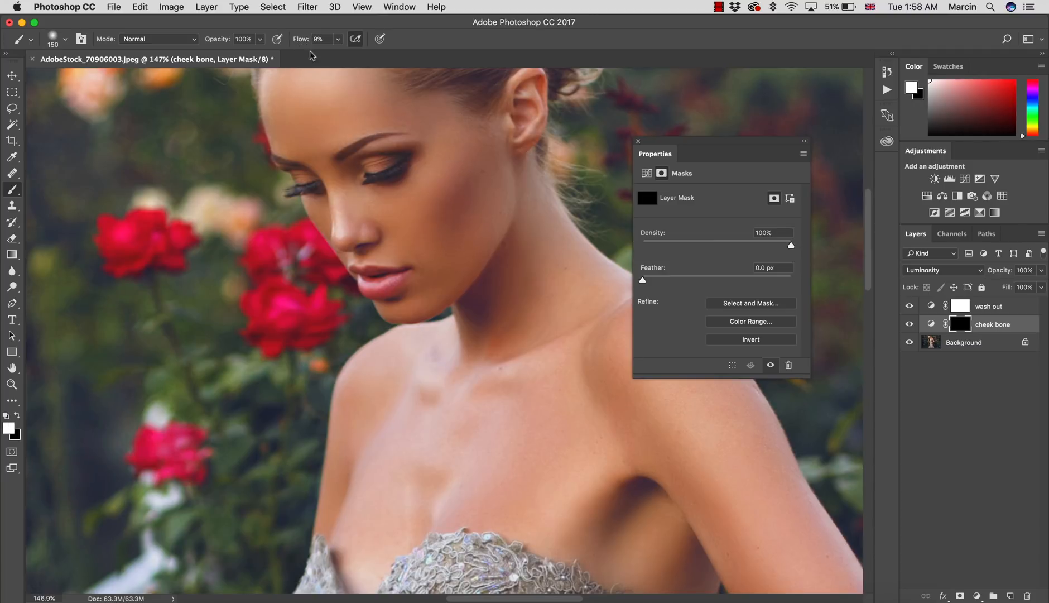
{"action": "mouse_move", "coordinate": [460, 190]}
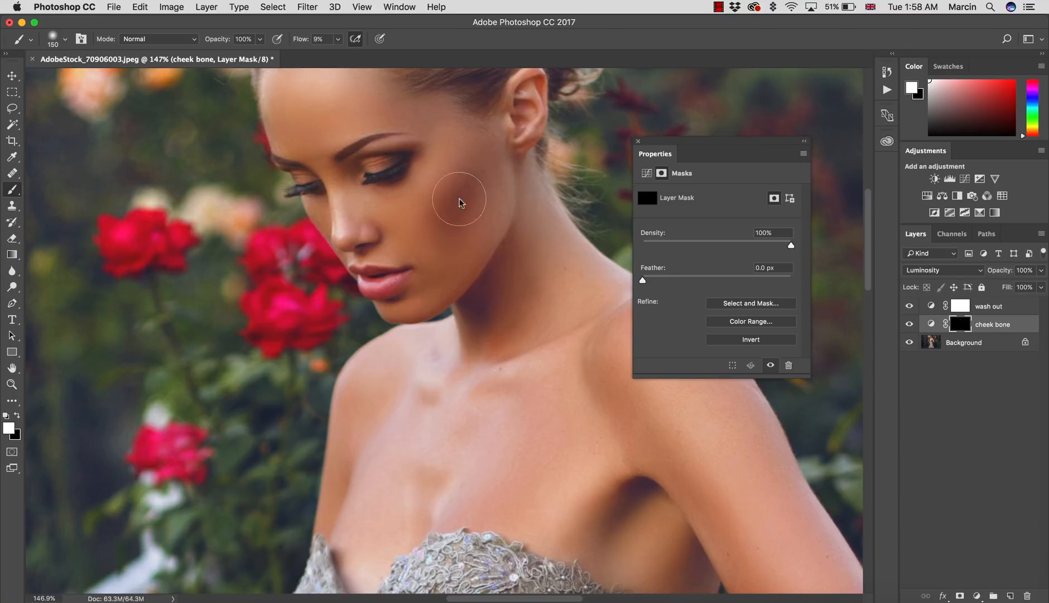
Brush the brightening back onto the cheekbones, zoom out, and toggle cheek bone to compare
{"action": "left_click", "coordinate": [909, 323]}
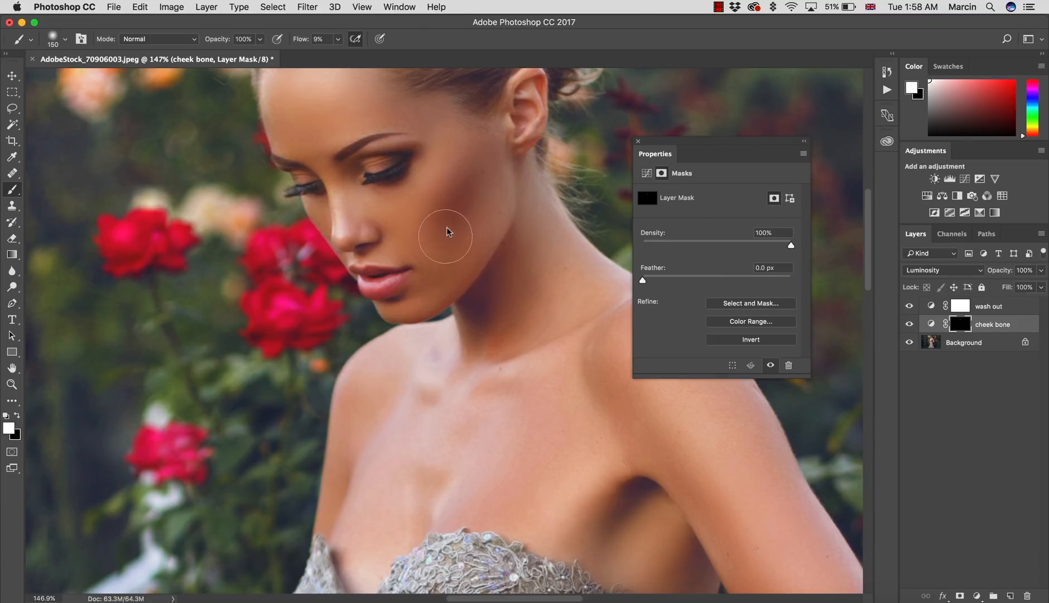
{"action": "left_click", "coordinate": [11, 384]}
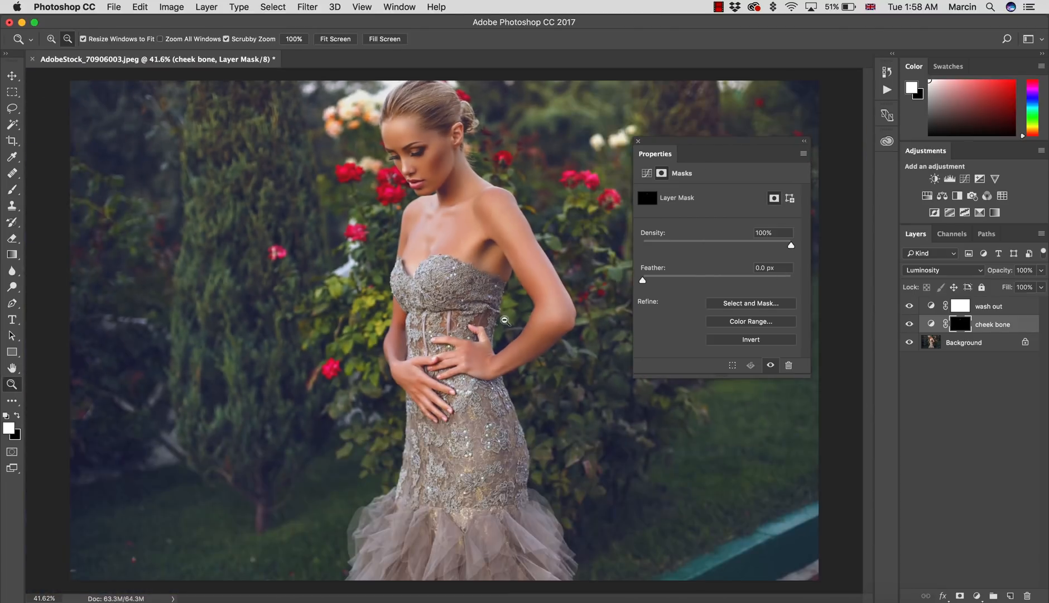
{"action": "left_click", "coordinate": [12, 189]}
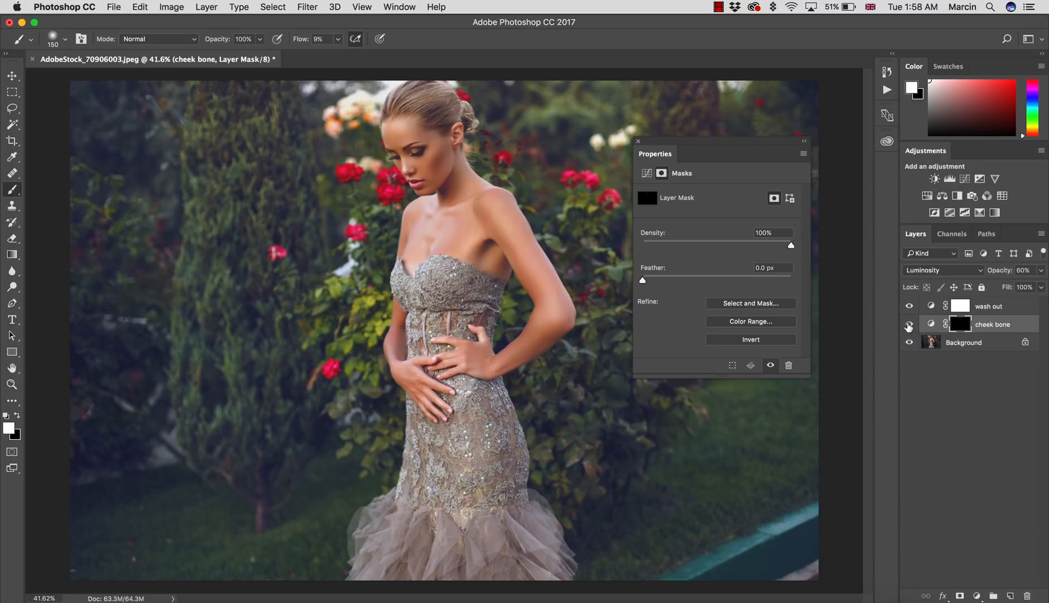
{"action": "left_click", "coordinate": [909, 326]}
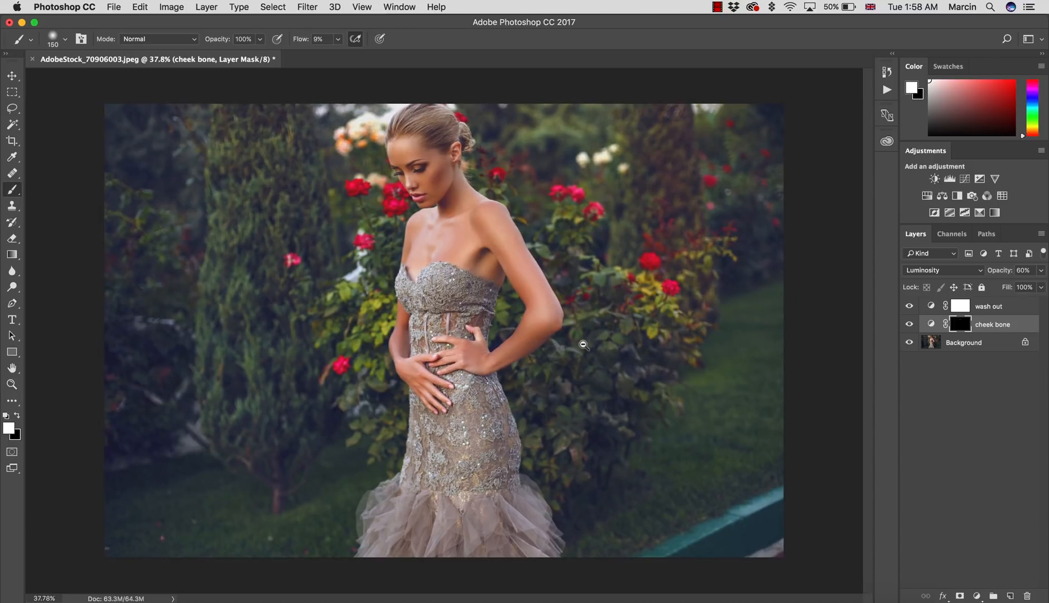
{"action": "mouse_move", "coordinate": [585, 349]}
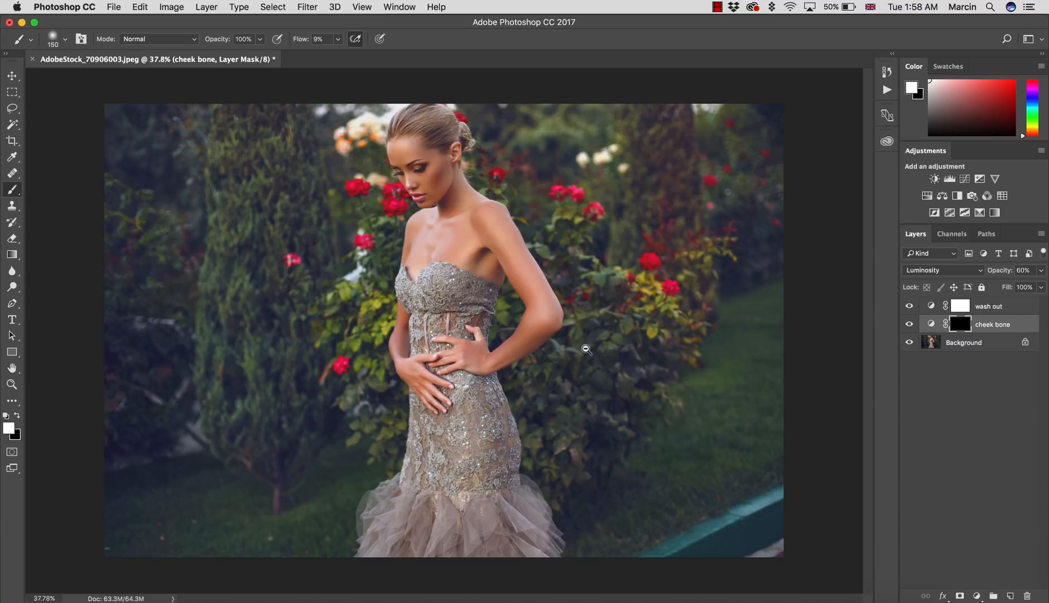
{"action": "mouse_move", "coordinate": [588, 351]}
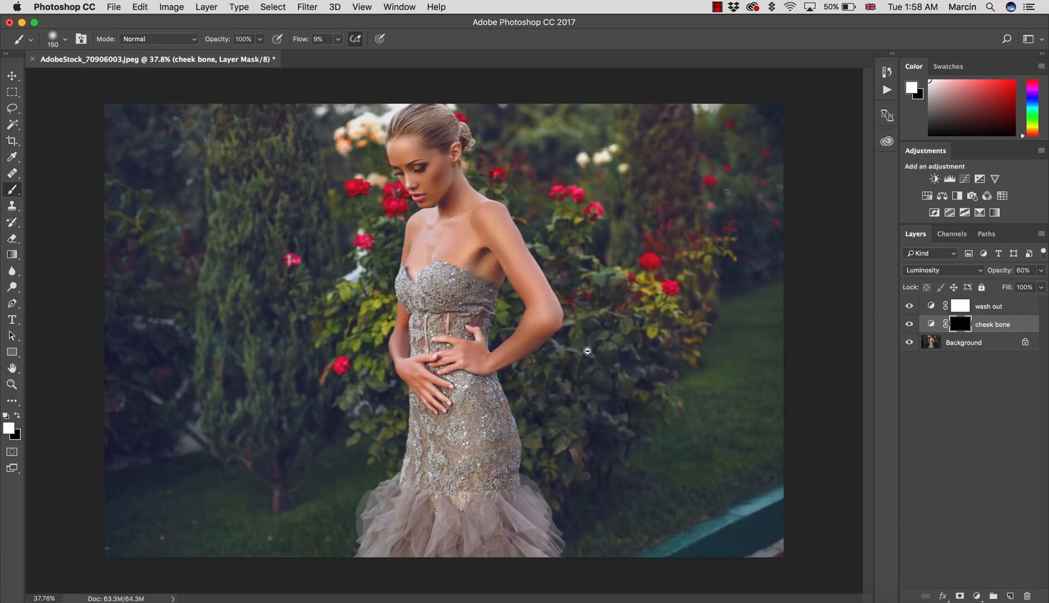
{"action": "mouse_move", "coordinate": [608, 360]}
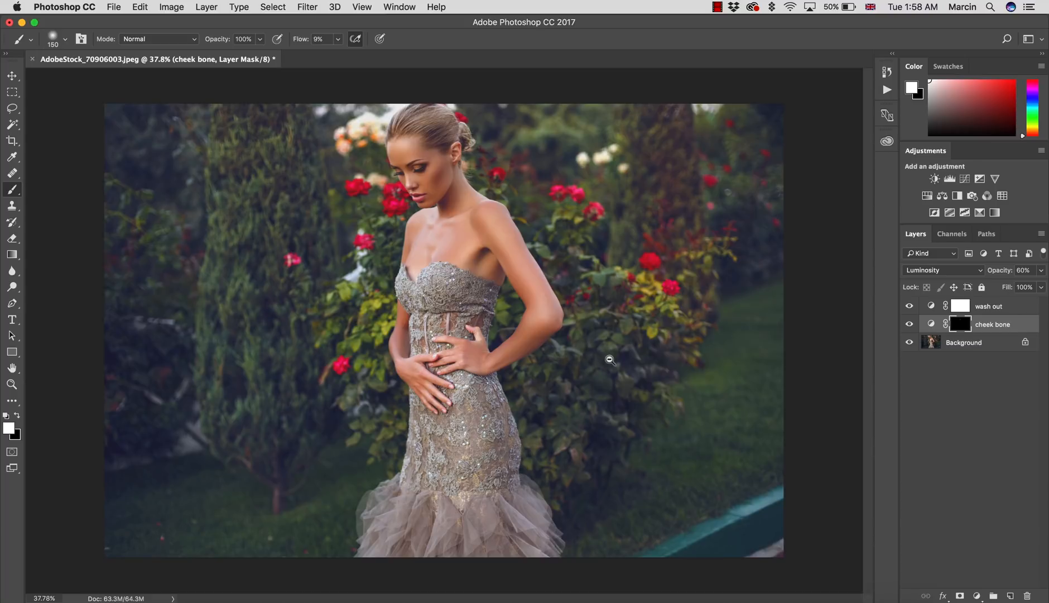
{"action": "mouse_move", "coordinate": [914, 374]}
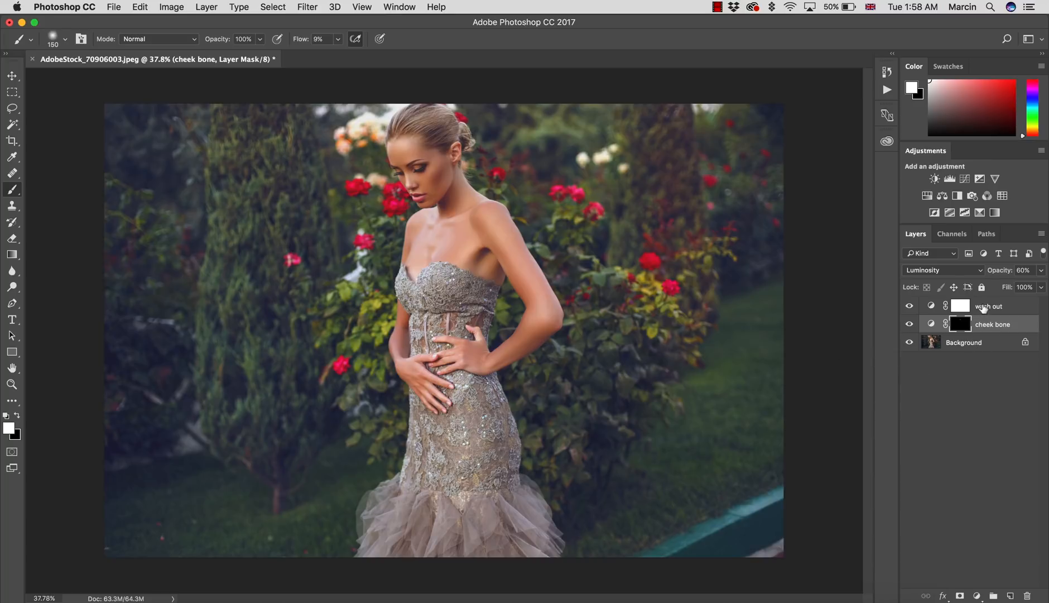
Add a Hue/Saturation adjustment above wash out and set it to Color blending
{"action": "left_click", "coordinate": [989, 306]}
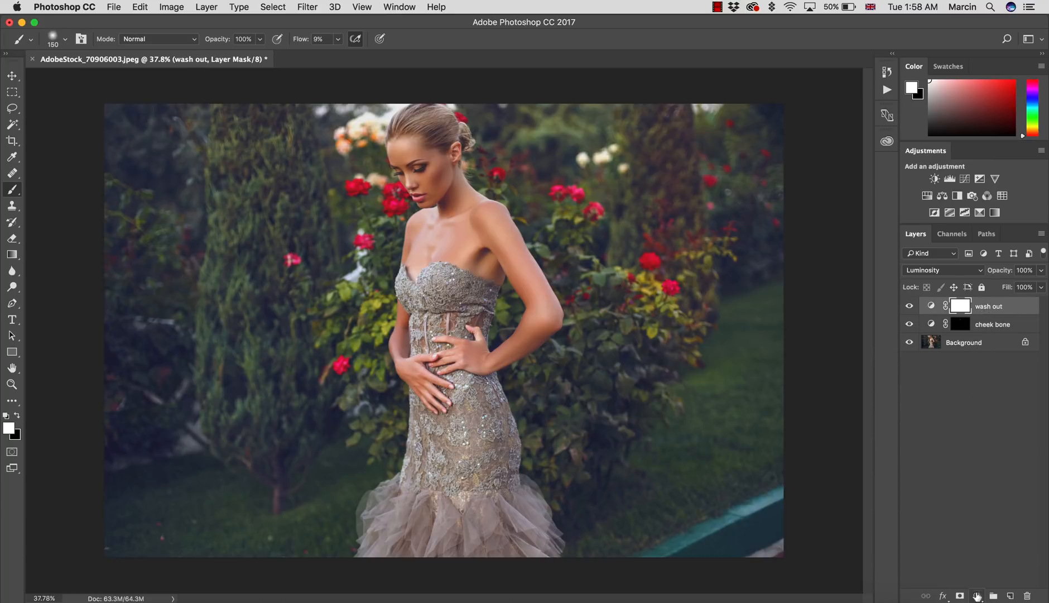
{"action": "left_click", "coordinate": [964, 195]}
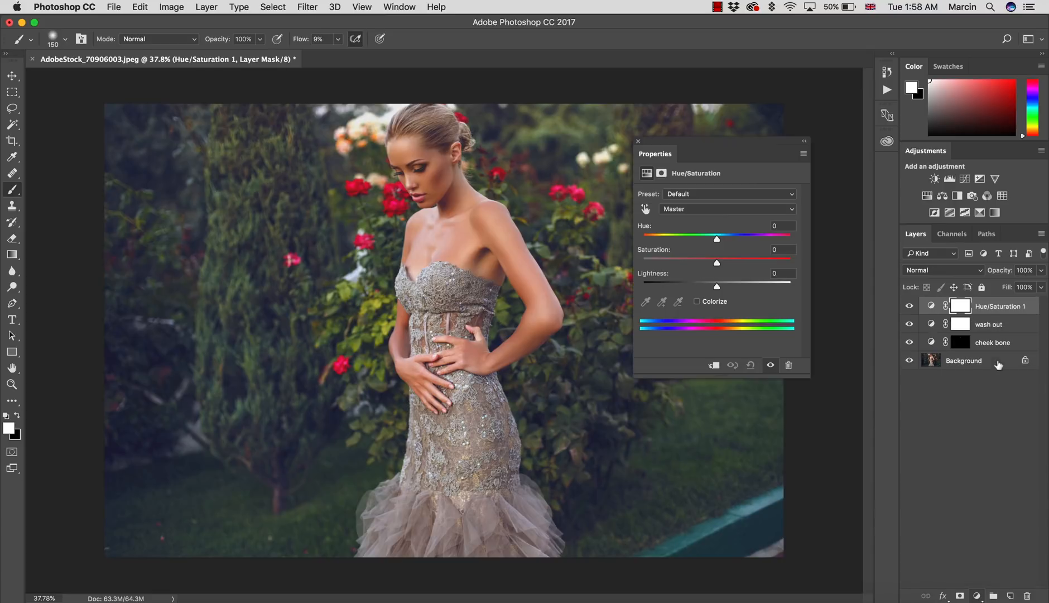
{"action": "left_click", "coordinate": [942, 269]}
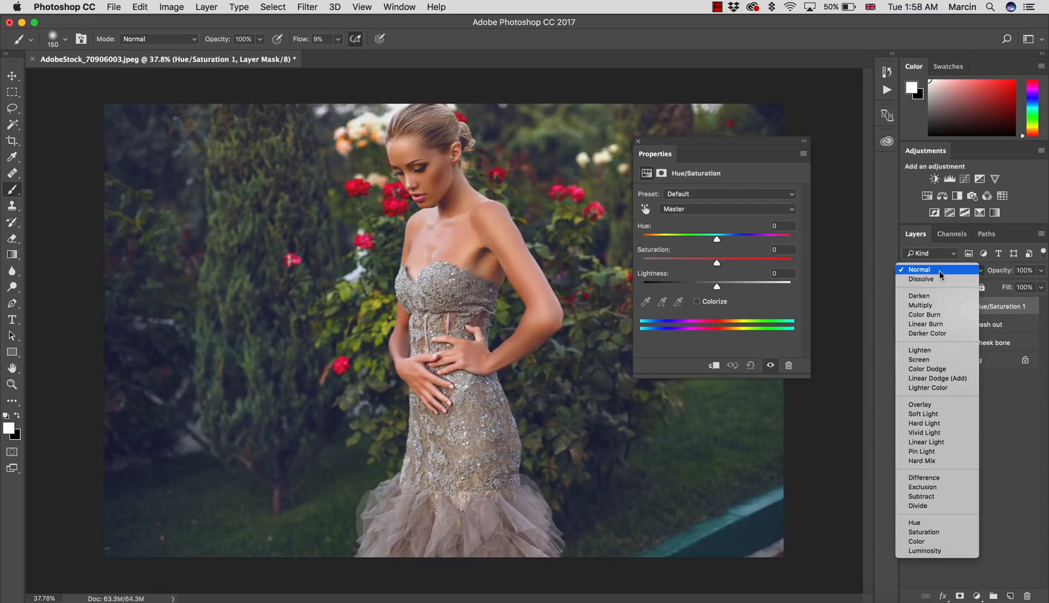
{"action": "left_click", "coordinate": [917, 541]}
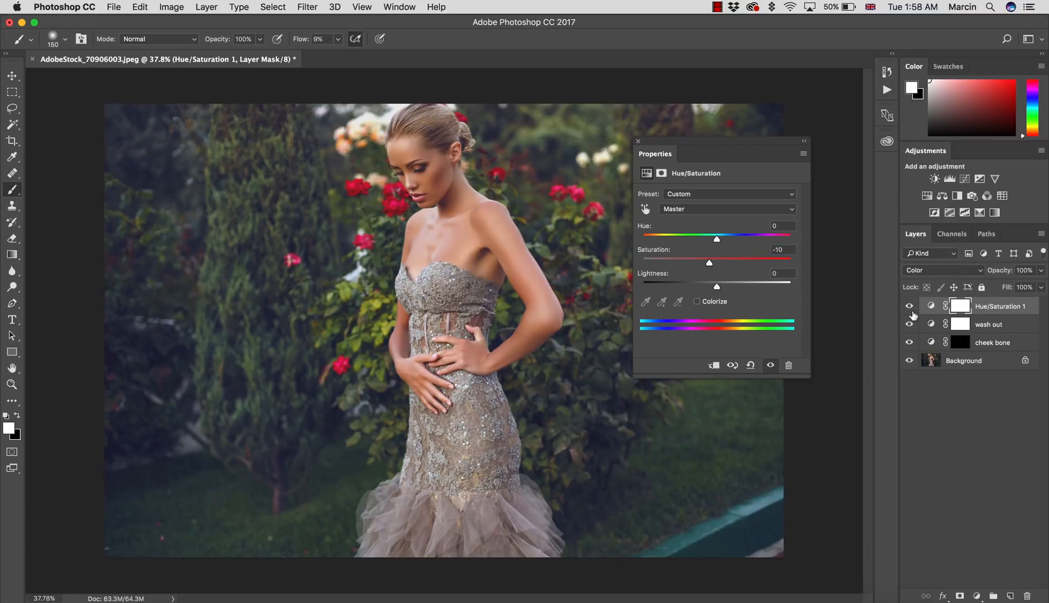
Rename the Hue/Saturation layer to 'desaturate'
{"action": "double_click", "coordinate": [999, 305]}
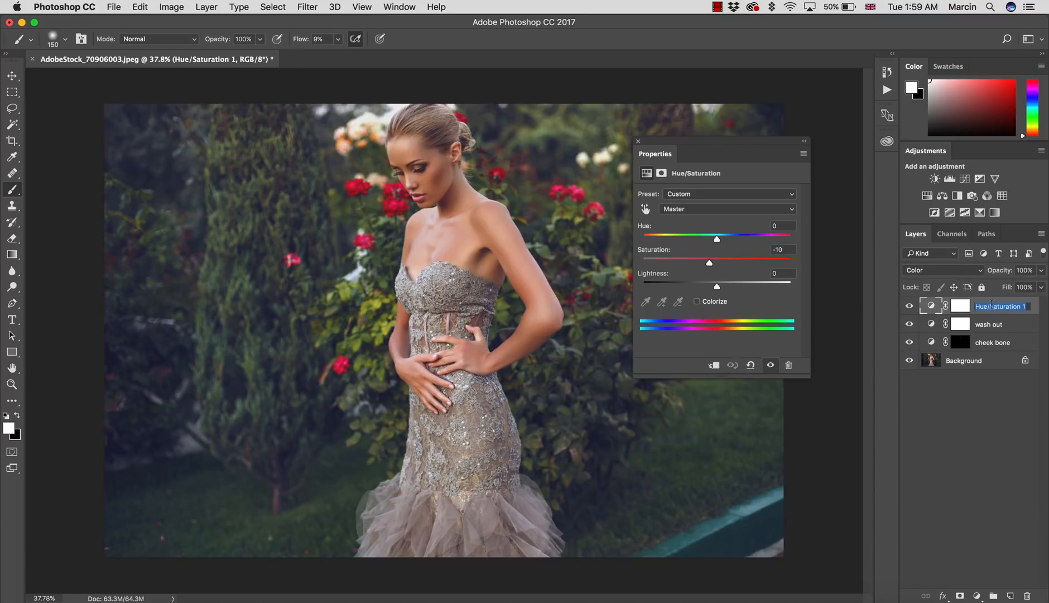
{"action": "type", "text": "desaturate"}
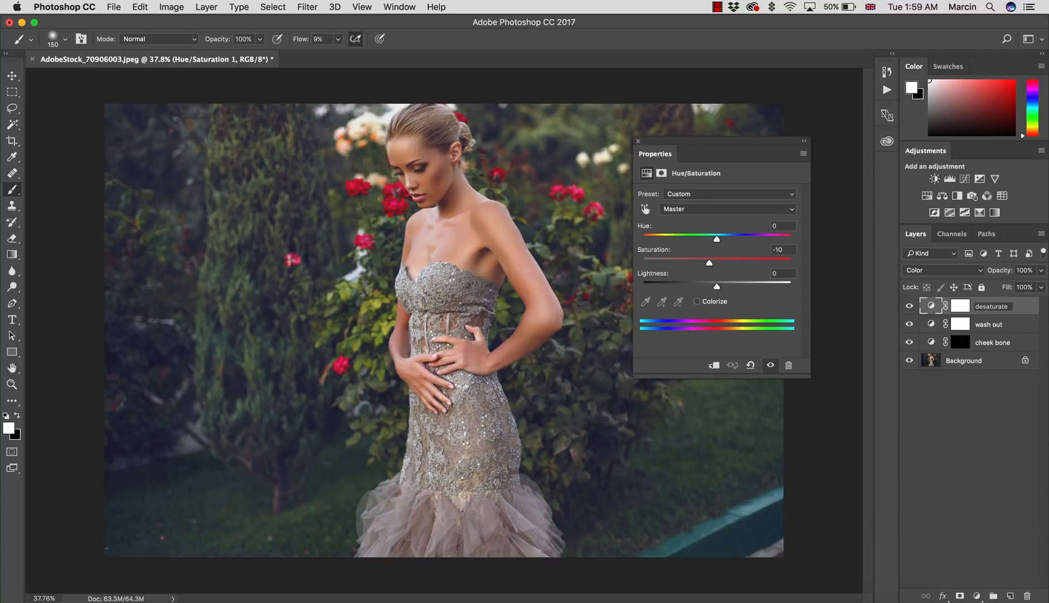
{"action": "left_click", "coordinate": [991, 306]}
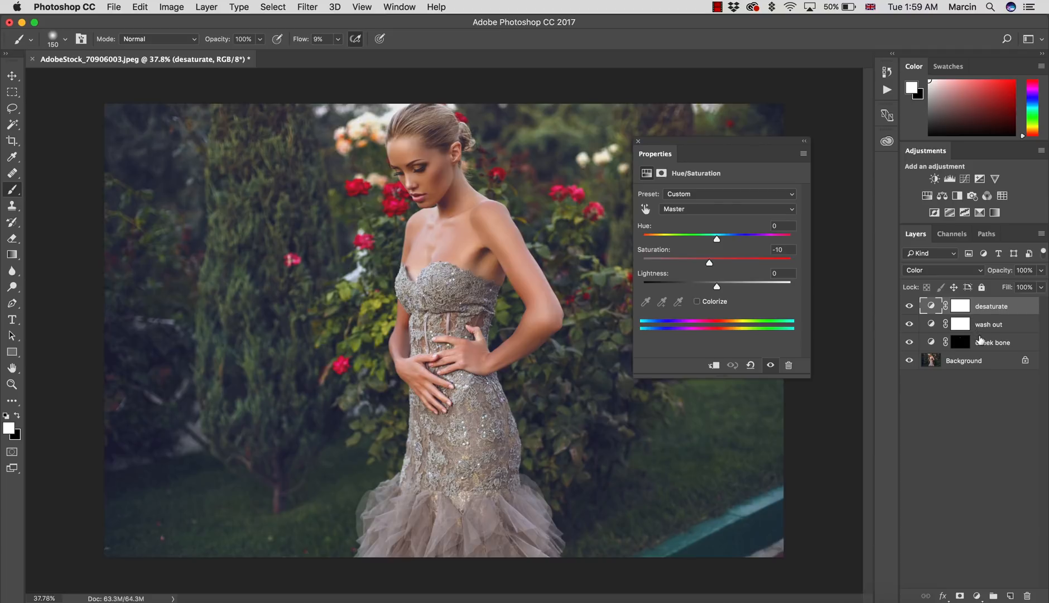
{"action": "left_click", "coordinate": [993, 342]}
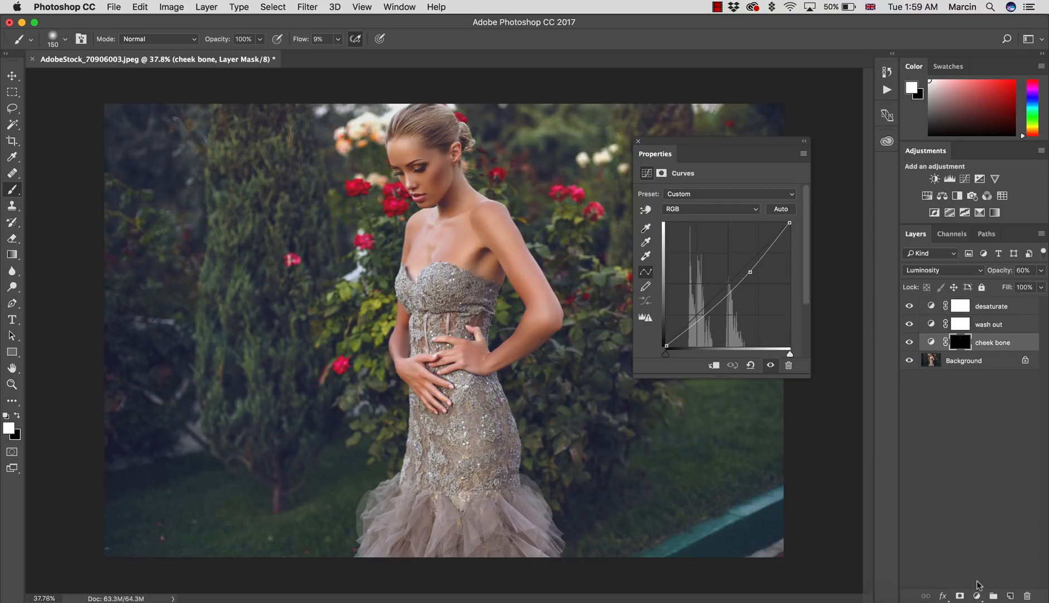
Add an orange Solid Color fill layer above cheek bone and rename it 'color'
{"action": "left_click", "coordinate": [977, 595]}
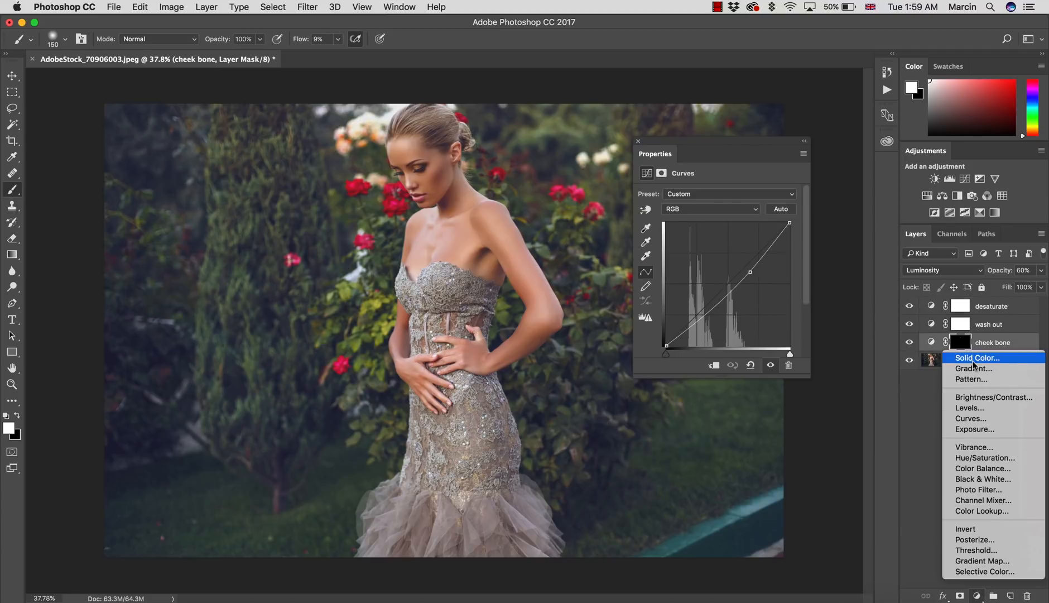
{"action": "left_click", "coordinate": [976, 357]}
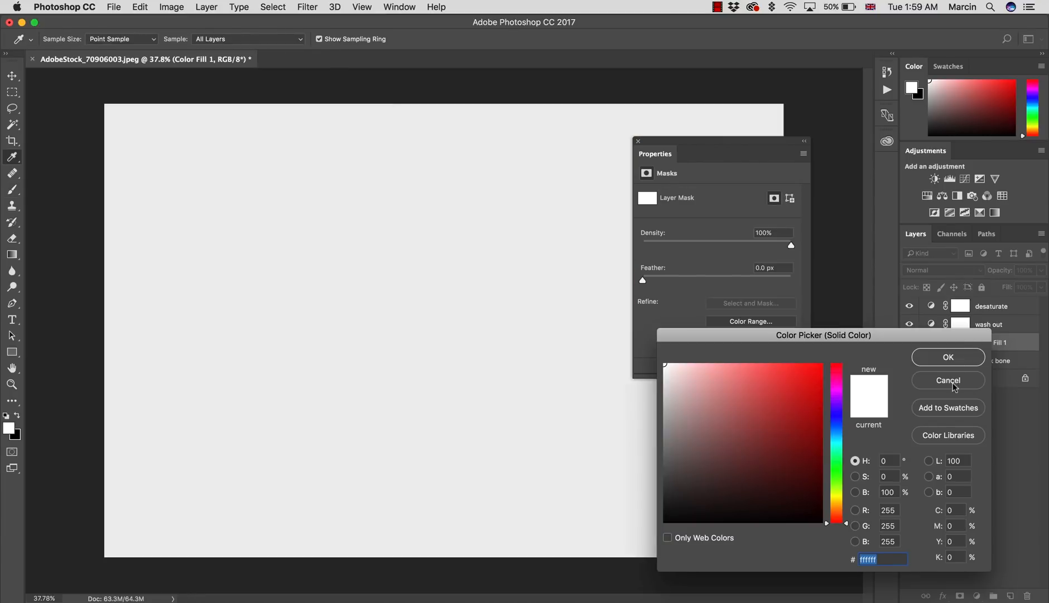
{"action": "left_click", "coordinate": [947, 380]}
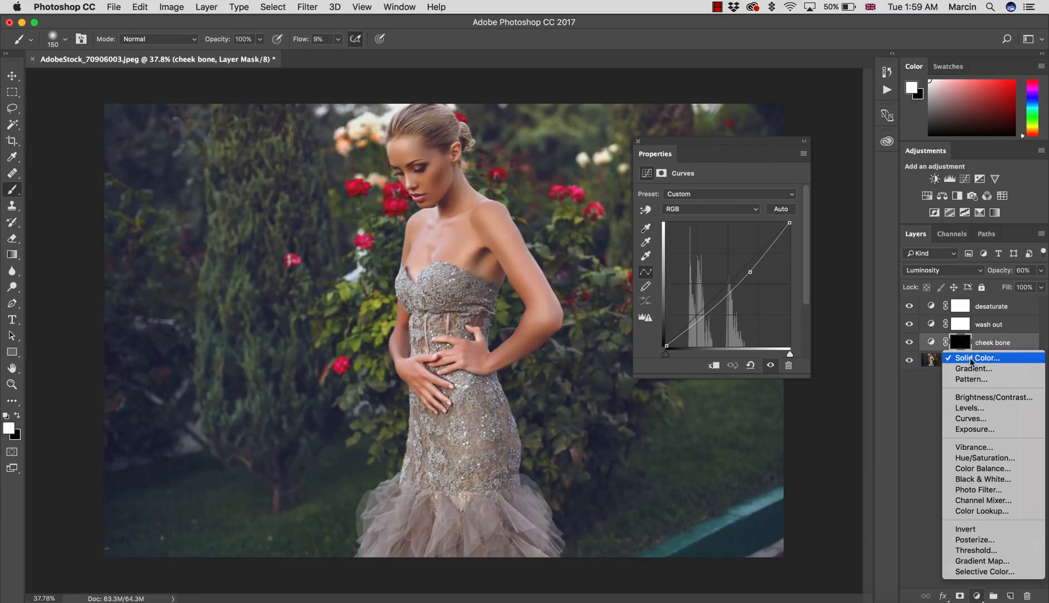
{"action": "left_click", "coordinate": [976, 357]}
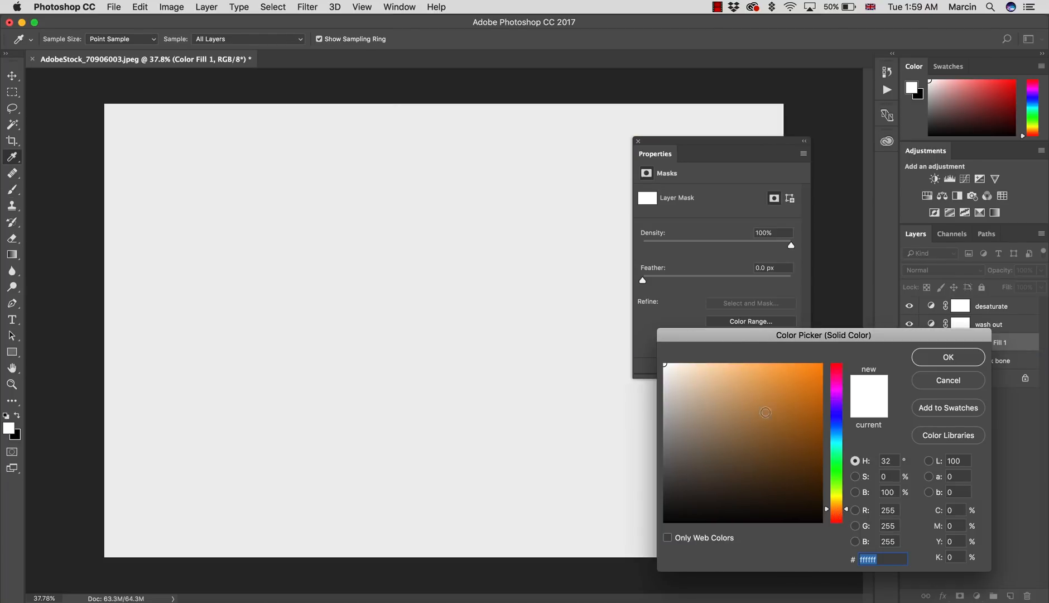
{"action": "left_click", "coordinate": [947, 357]}
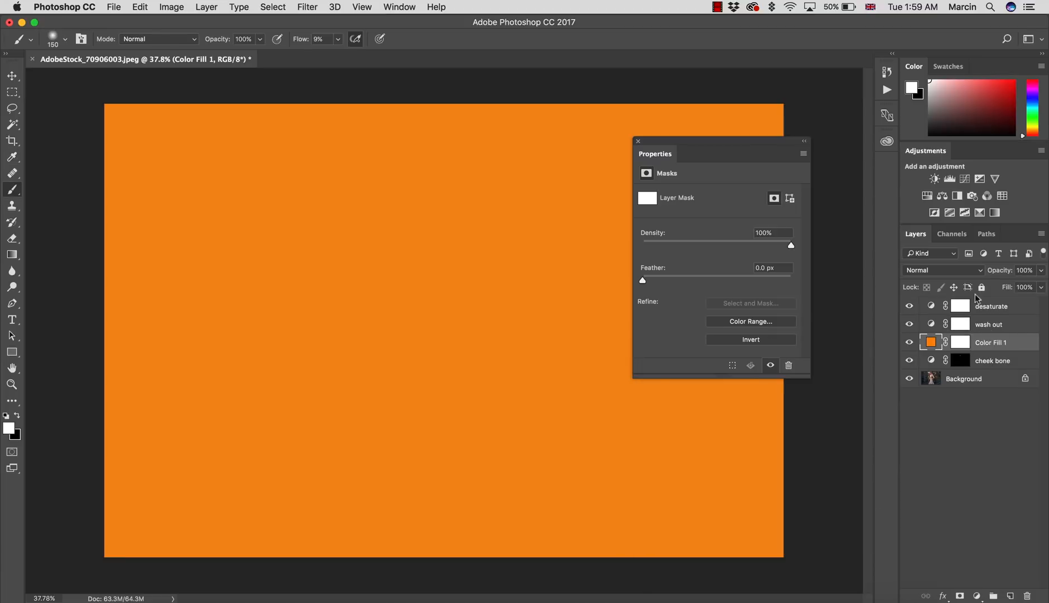
{"action": "double_click", "coordinate": [992, 342]}
{"action": "type", "text": "color"}
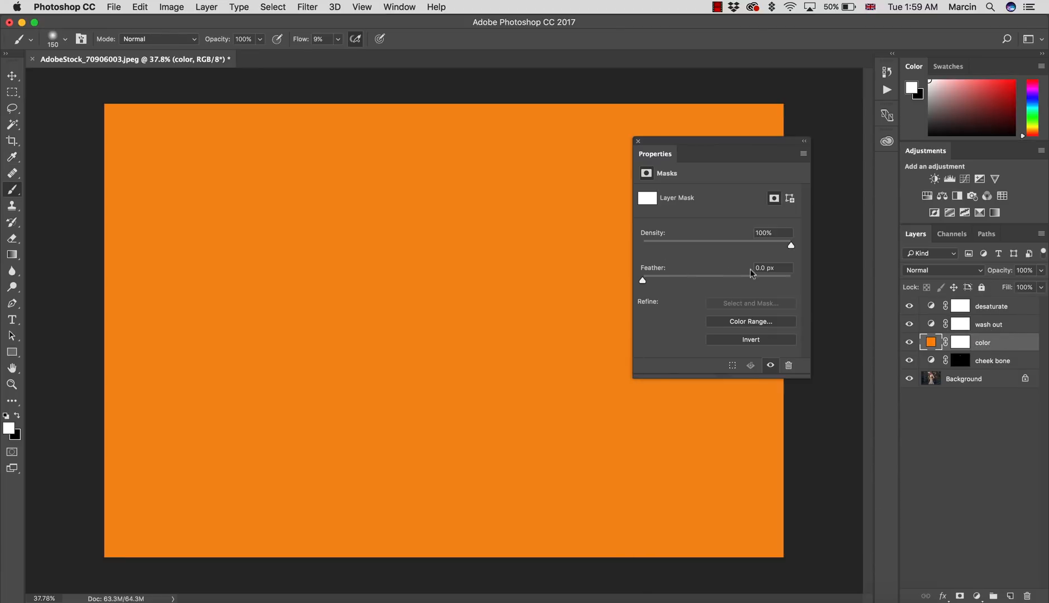
Set the color fill to 5% opacity with a pale beige shade, and compare on/off
{"action": "triple_click", "coordinate": [1021, 269]}
{"action": "type", "text": "5"}
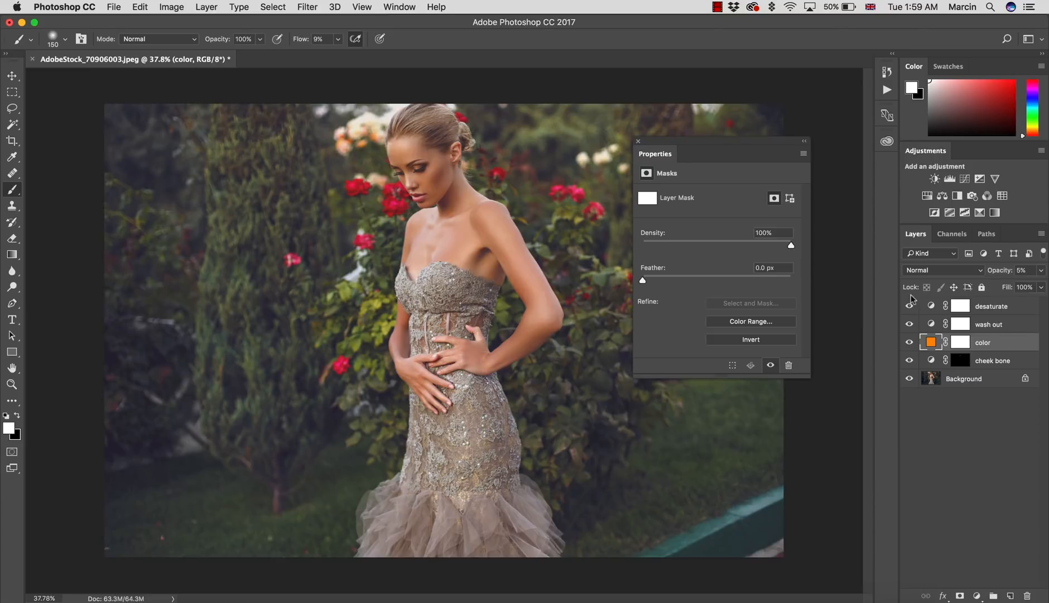
{"action": "mouse_move", "coordinate": [861, 323]}
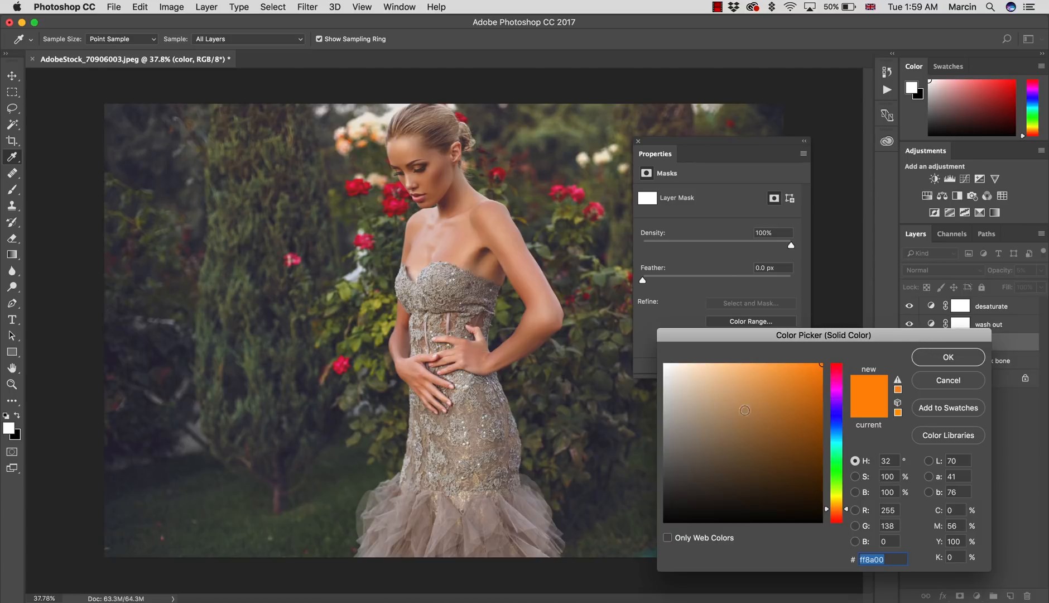
{"action": "left_click", "coordinate": [692, 387]}
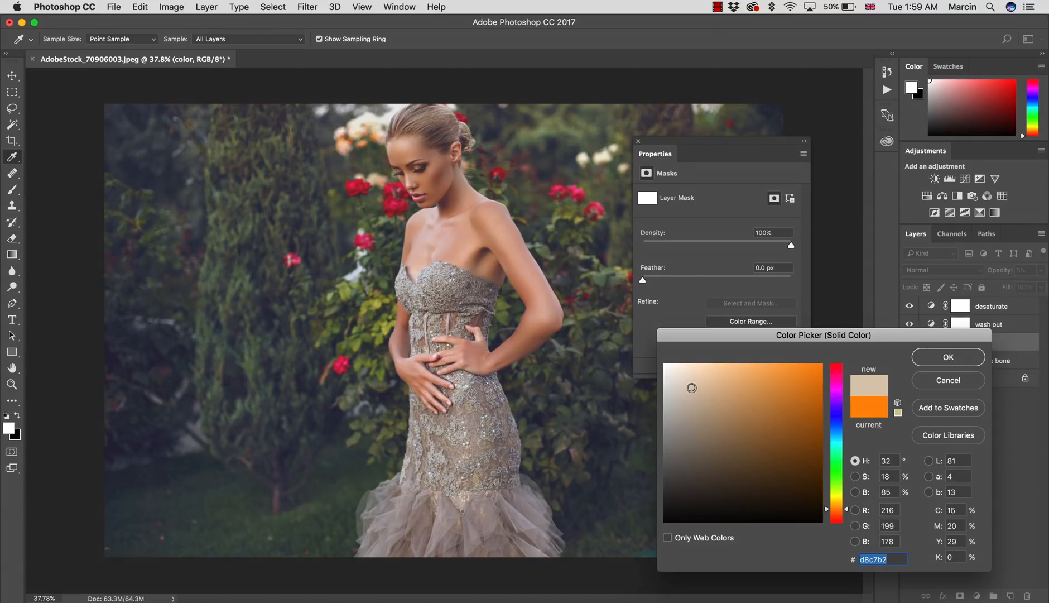
{"action": "left_click", "coordinate": [687, 392]}
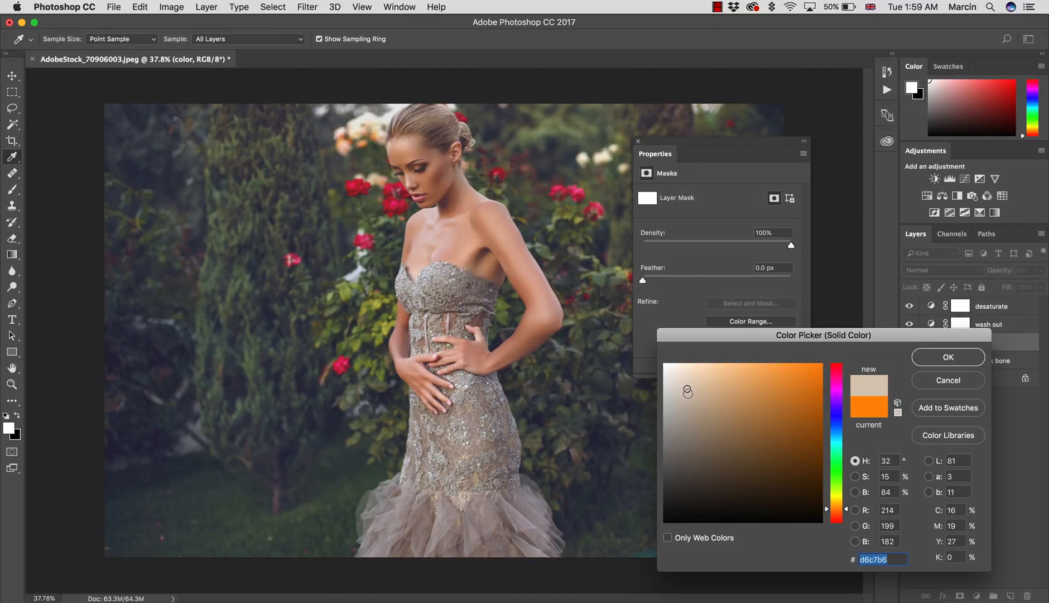
{"action": "left_click", "coordinate": [948, 356]}
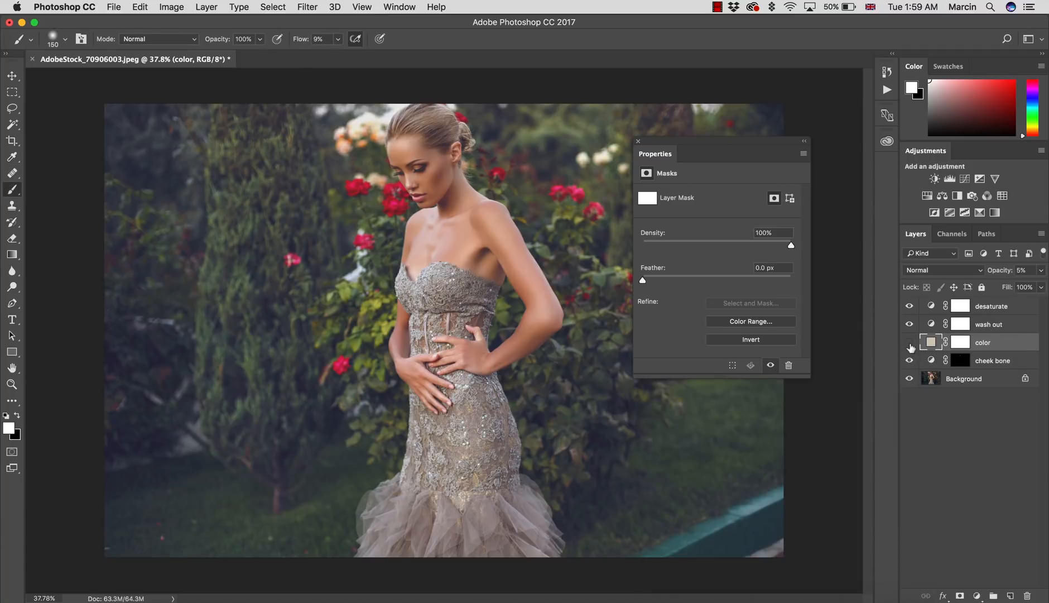
{"action": "left_click", "coordinate": [909, 344]}
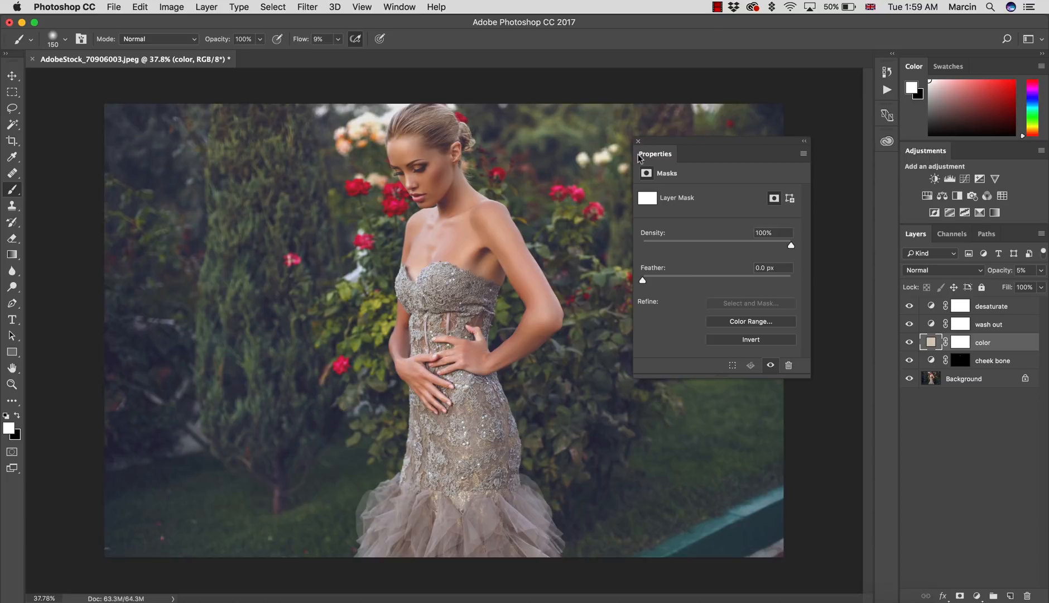
{"action": "left_click", "coordinate": [638, 141]}
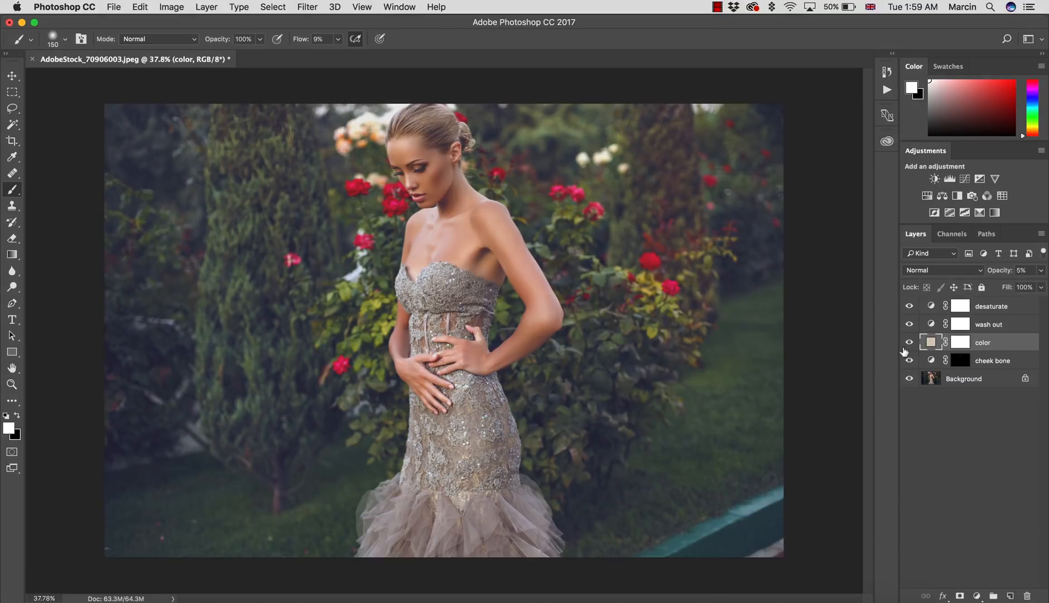
{"action": "left_click", "coordinate": [11, 384]}
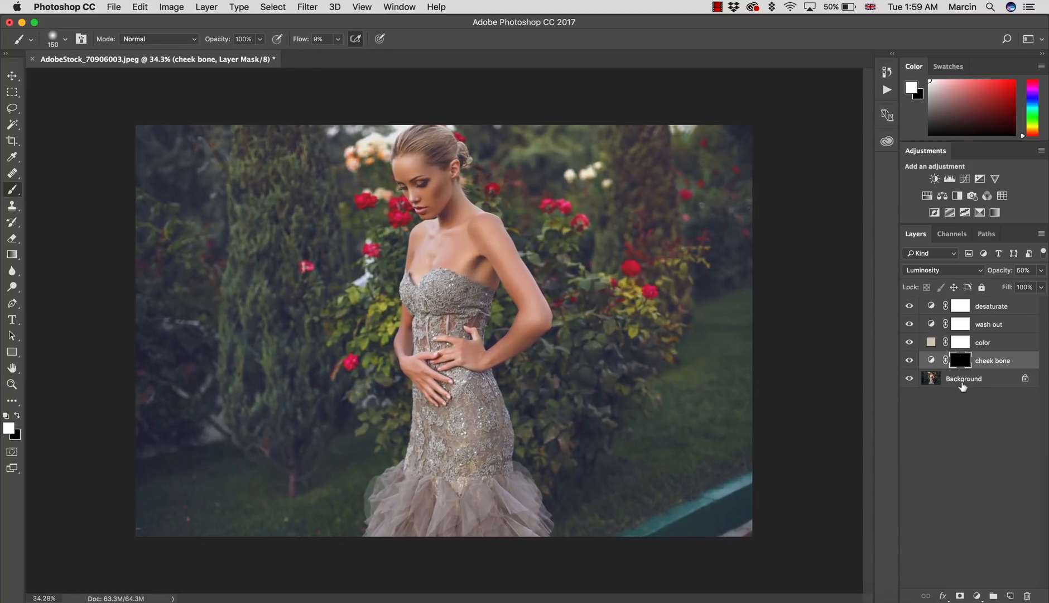
{"action": "mouse_move", "coordinate": [984, 366]}
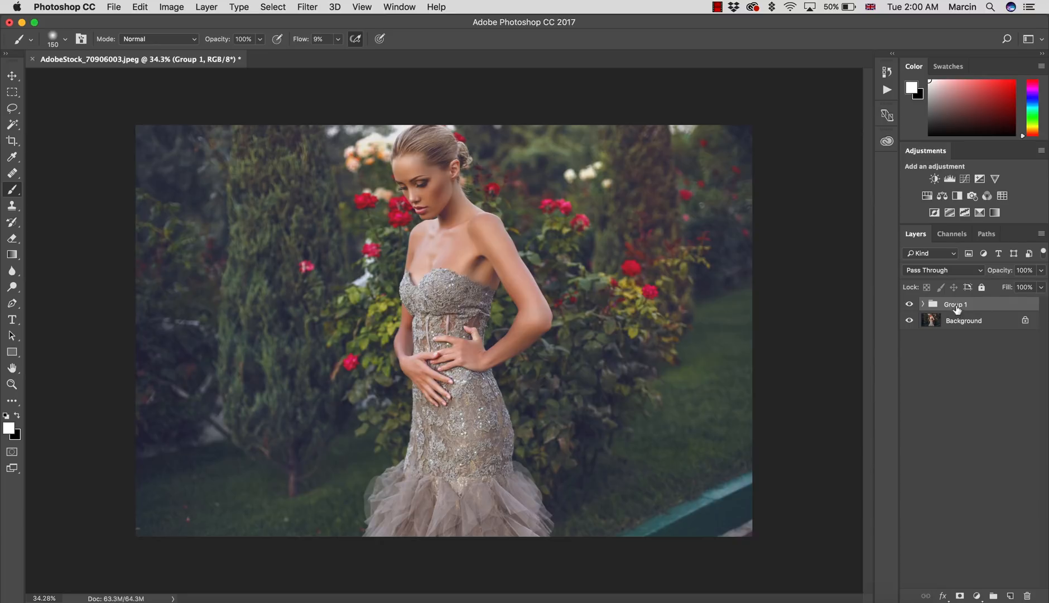
Rename the new layer group to 'wash out'
{"action": "double_click", "coordinate": [955, 304]}
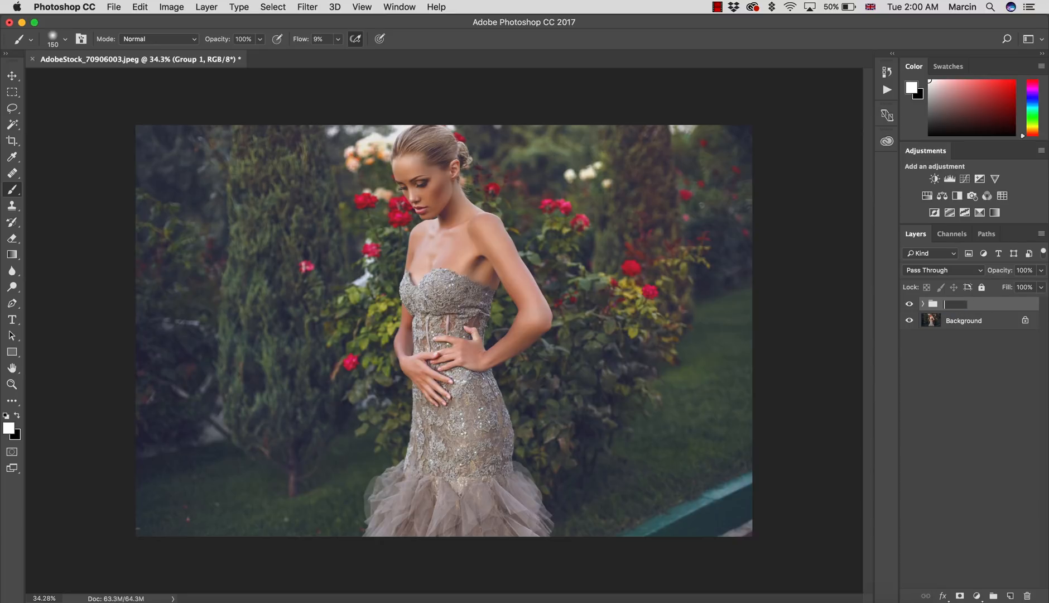
{"action": "type", "text": "wash out"}
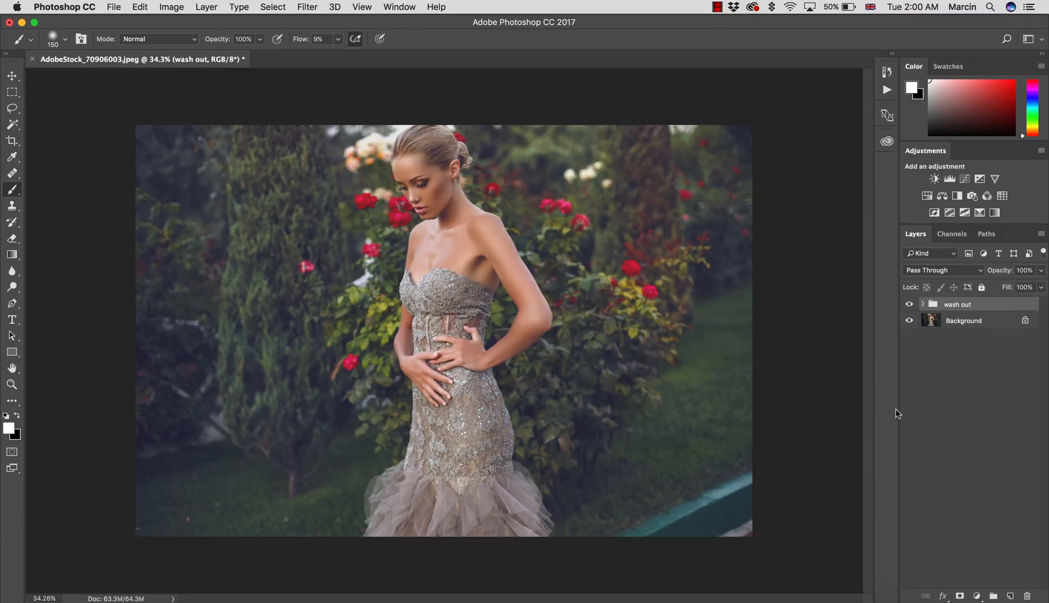
{"action": "mouse_move", "coordinate": [893, 412]}
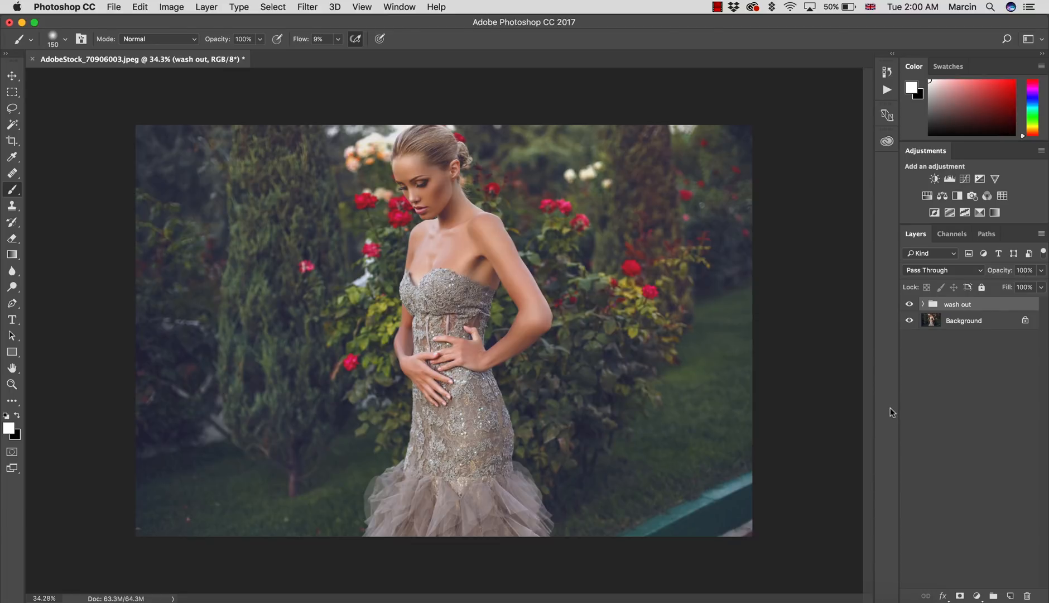